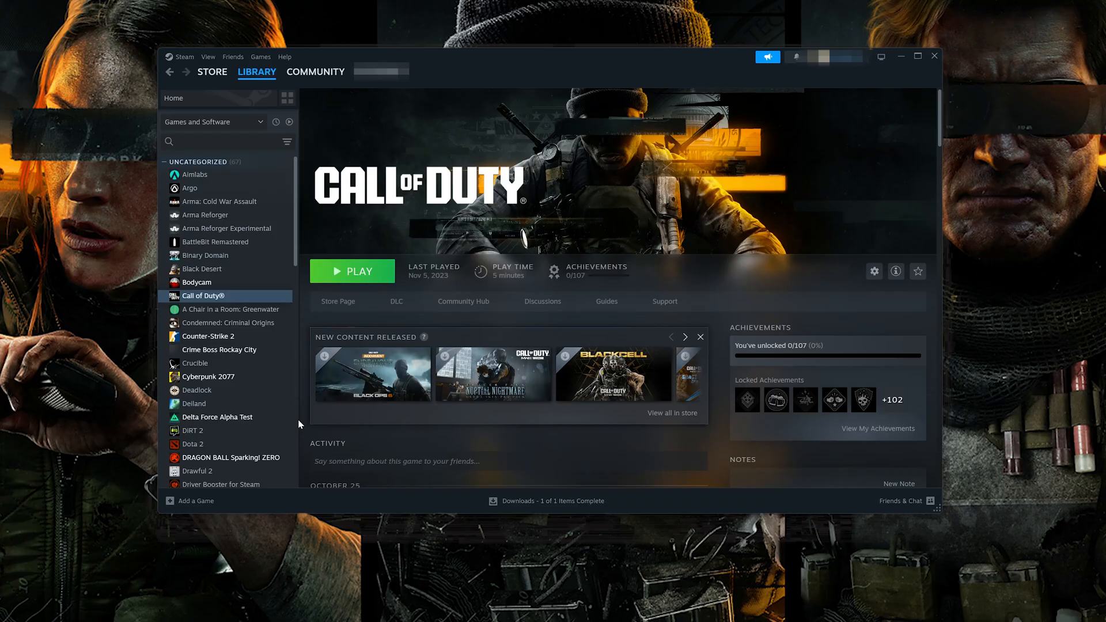
# - Verify integrity of Call of Duty's game files from Properties > Installed Files, validating all 619 files
pyautogui.rightClick(203, 295)
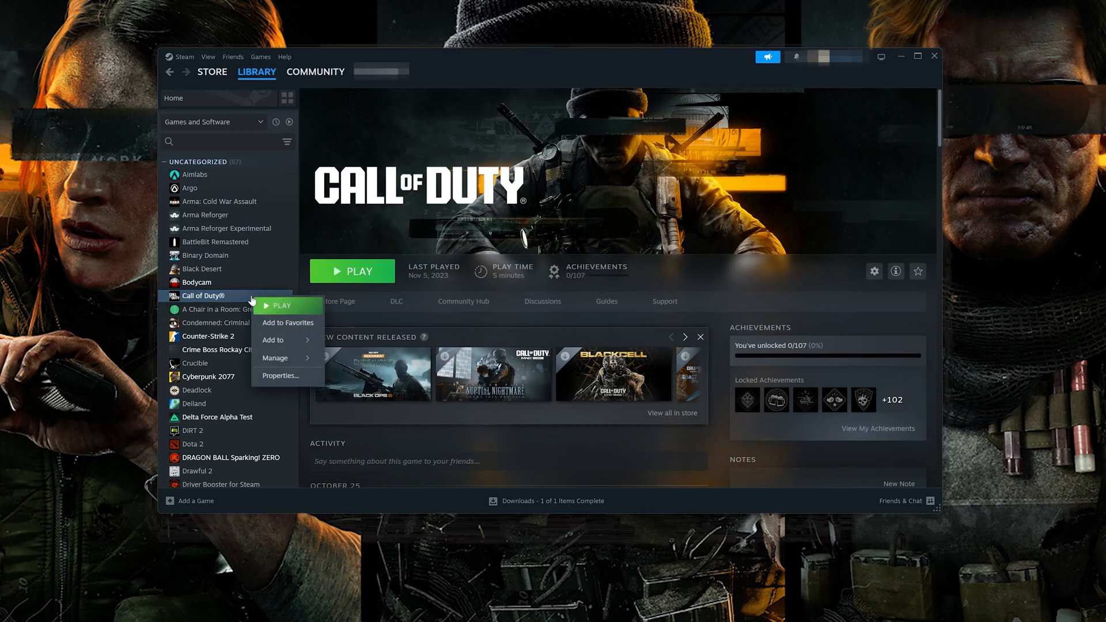
pyautogui.moveTo(280, 376)
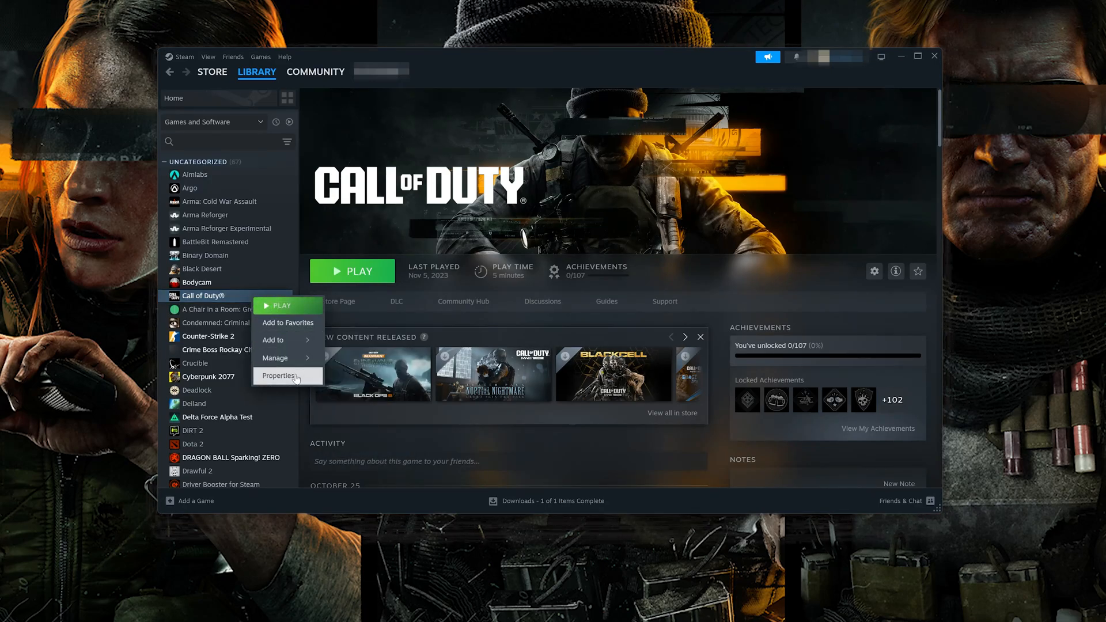
pyautogui.click(279, 376)
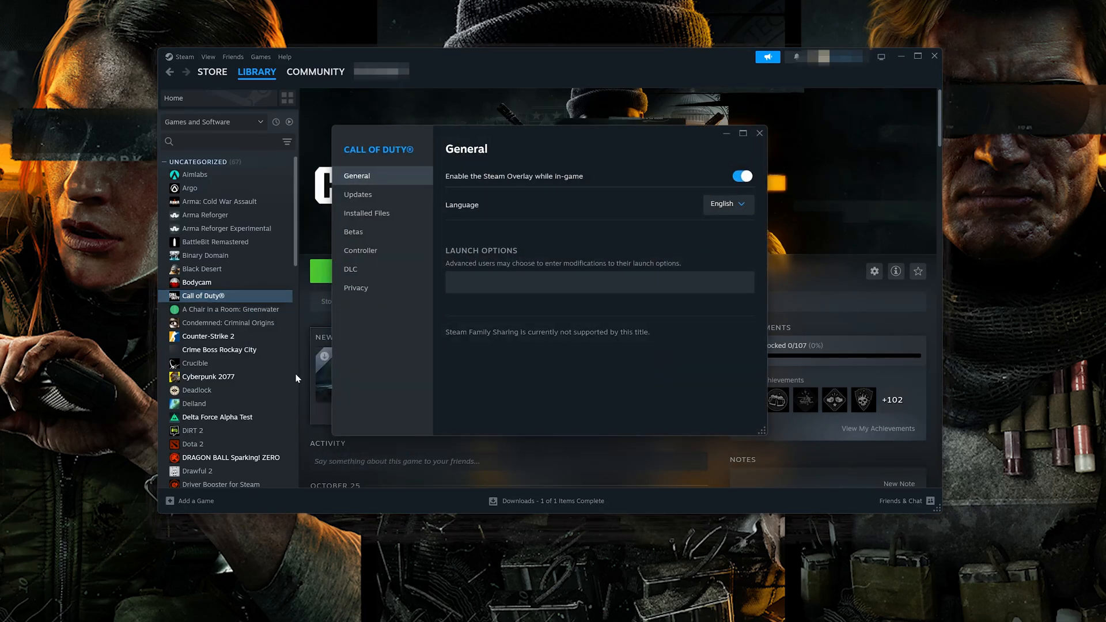
pyautogui.moveTo(394, 216)
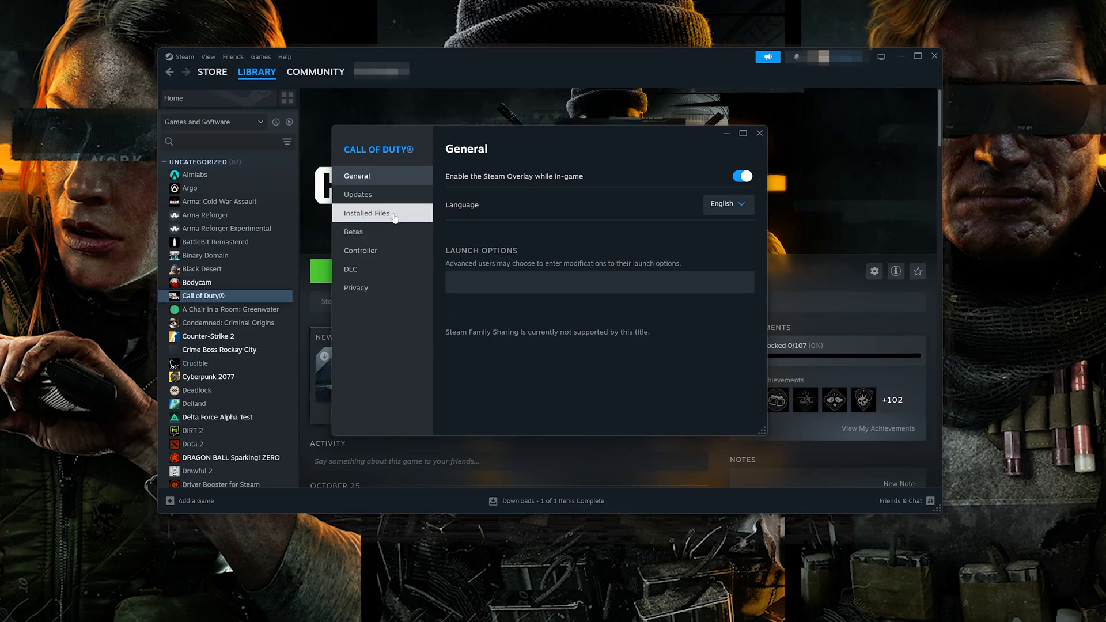
pyautogui.click(366, 213)
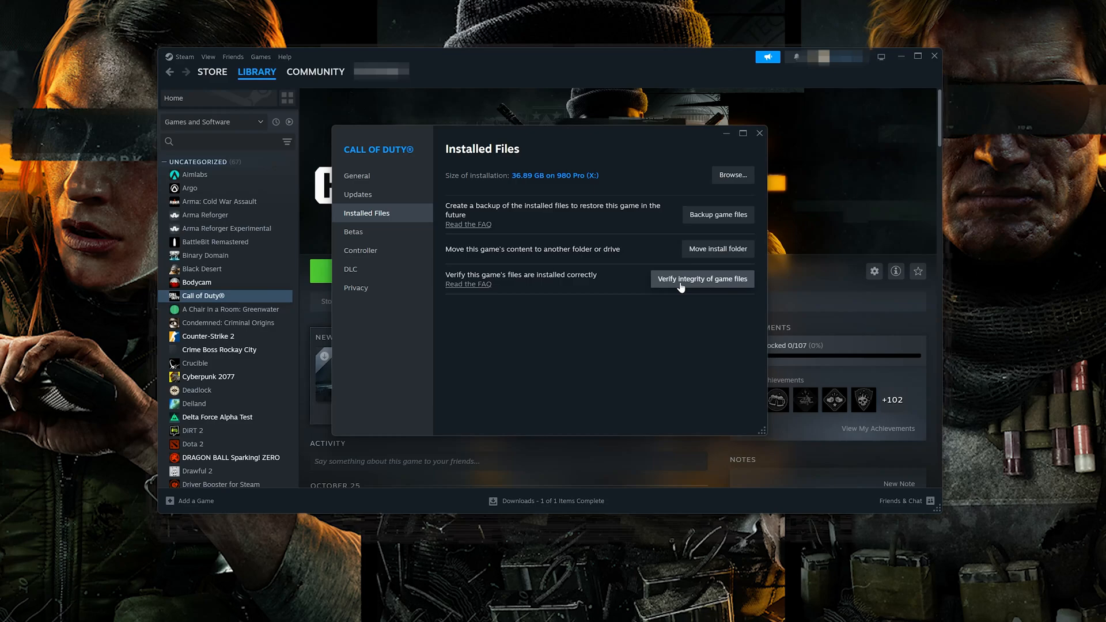
pyautogui.click(703, 279)
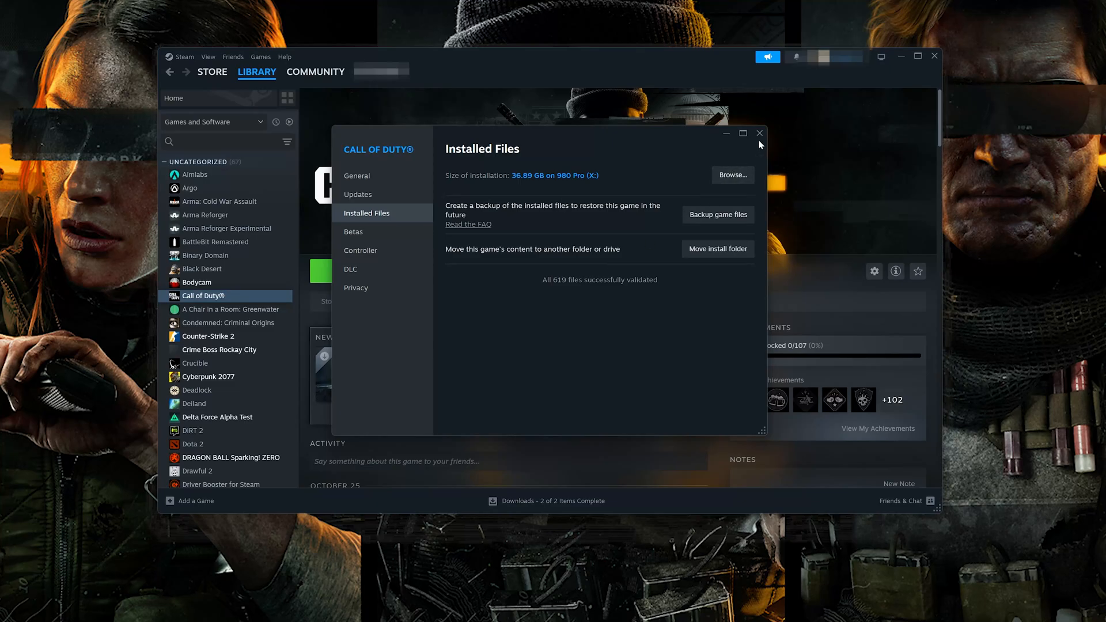
pyautogui.click(759, 134)
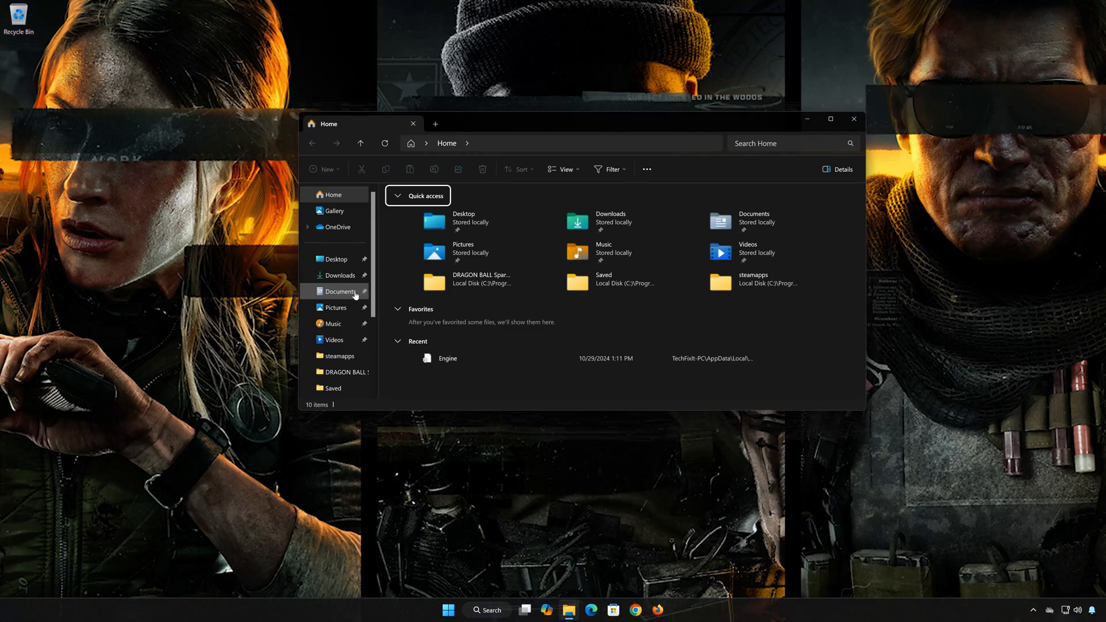
# - Browse to the Call of Duty folder inside Documents
pyautogui.click(340, 292)
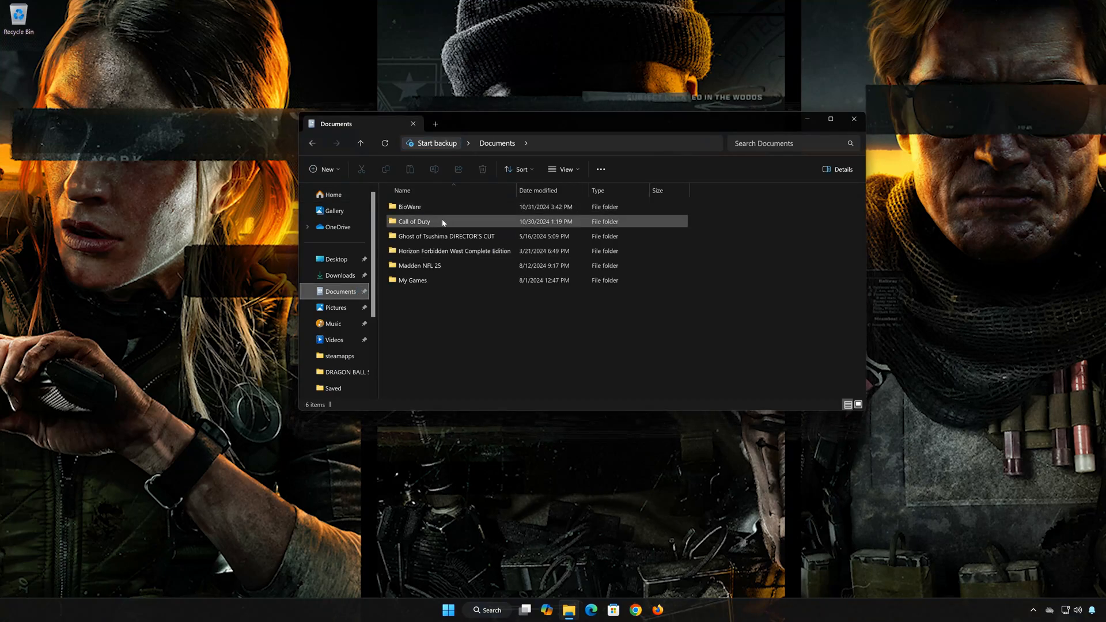
pyautogui.click(447, 236)
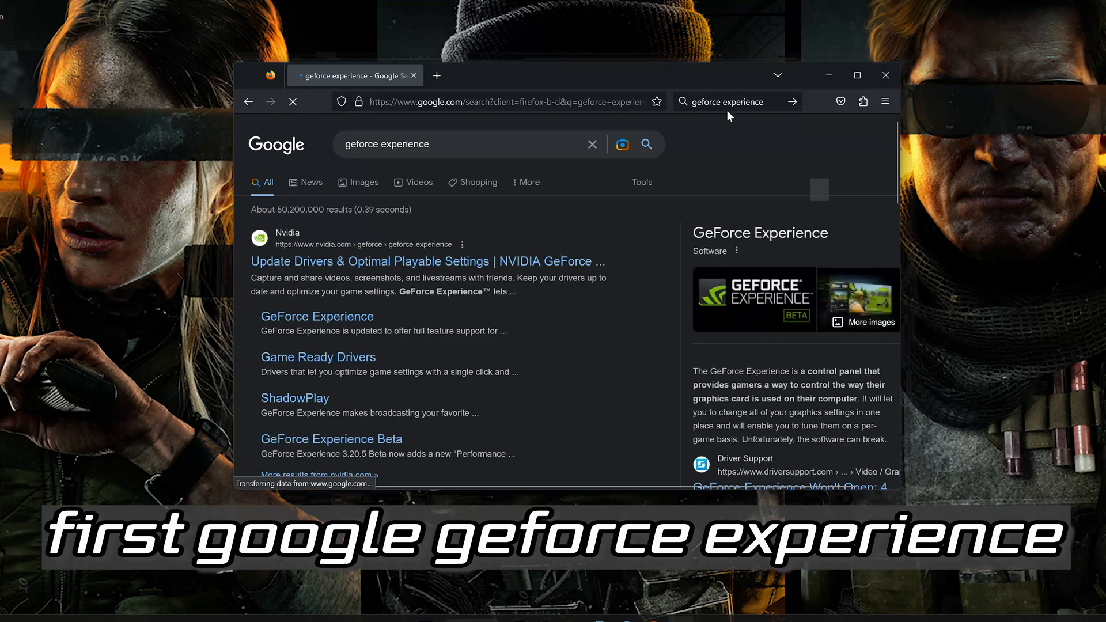
# - Reach NVIDIA's GeForce Experience page from the Google results and start its Download Now installer
pyautogui.scroll(-3)
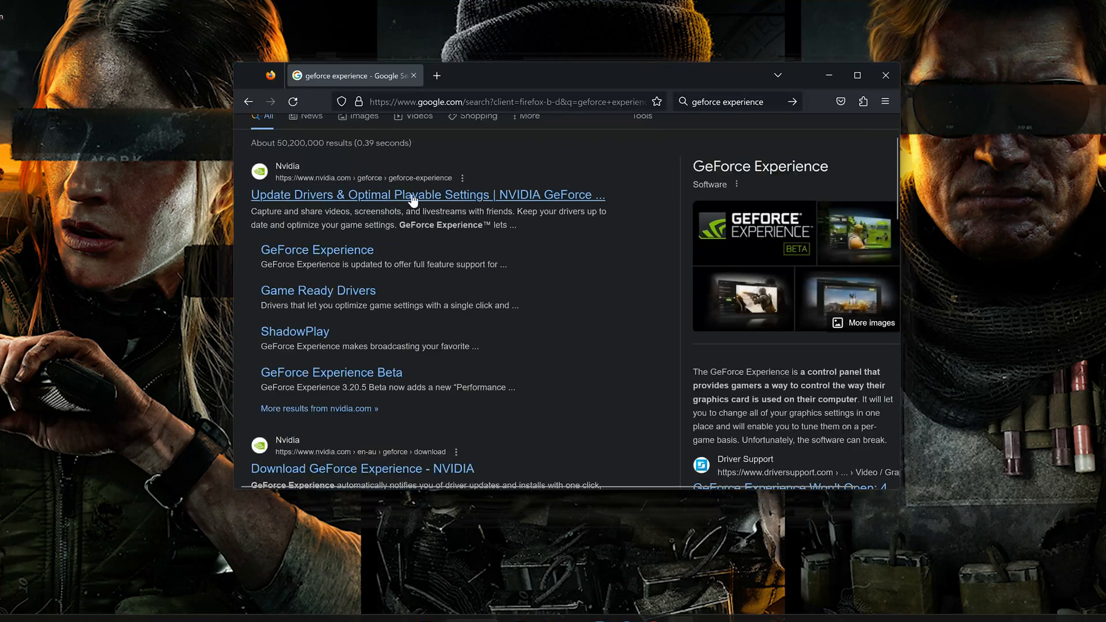
pyautogui.click(426, 195)
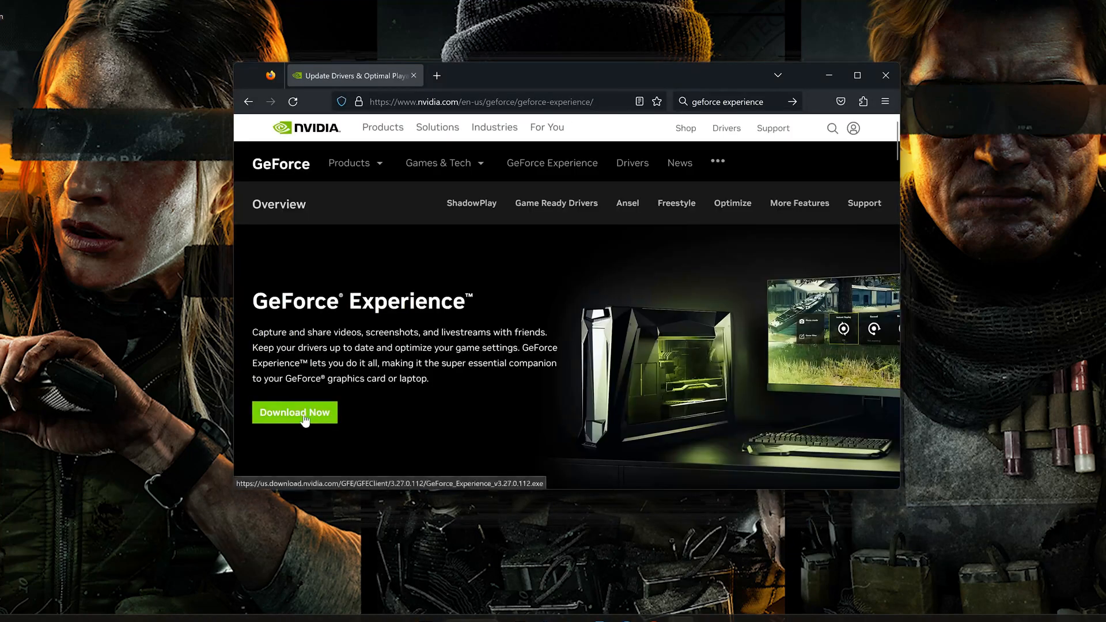
pyautogui.click(295, 412)
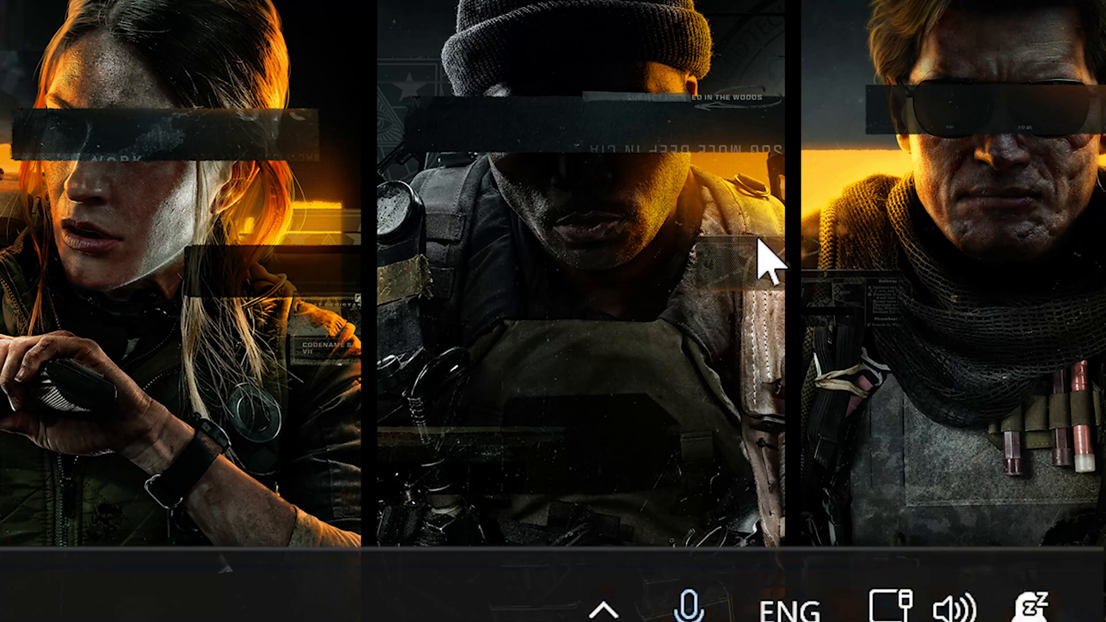
# - Exit the Vanguard background app from the hidden system tray icons
pyautogui.click(606, 609)
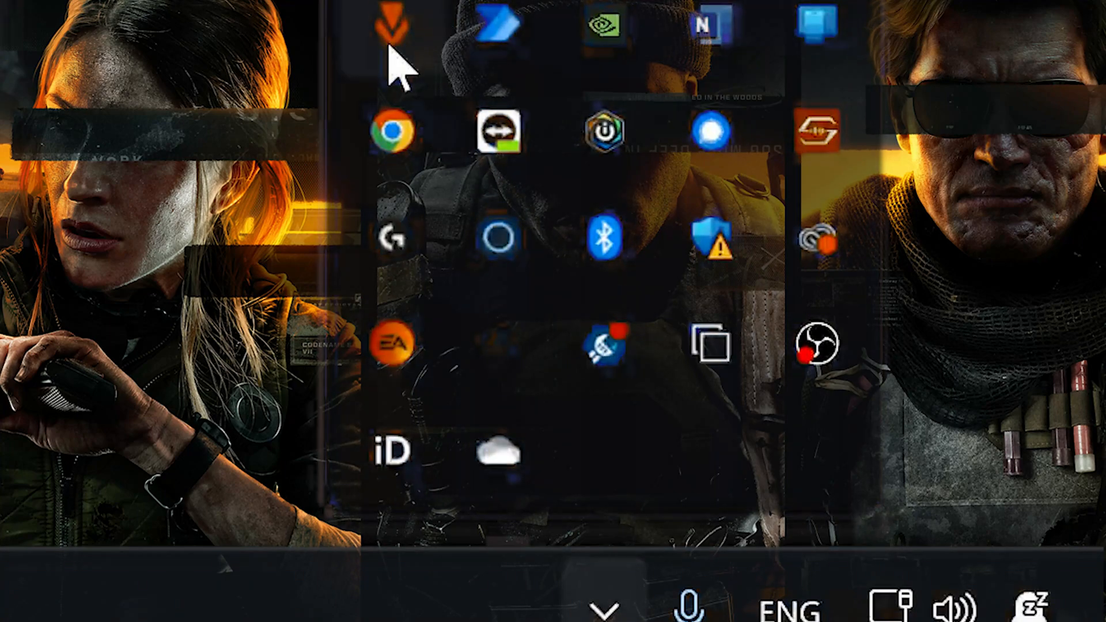
pyautogui.rightClick(390, 21)
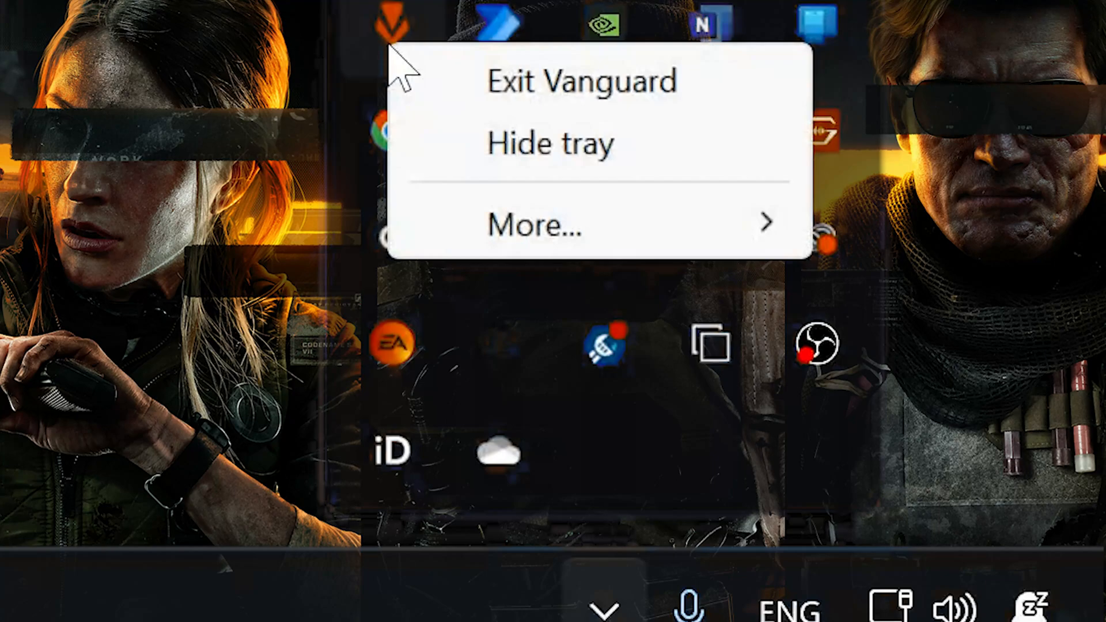
pyautogui.moveTo(597, 90)
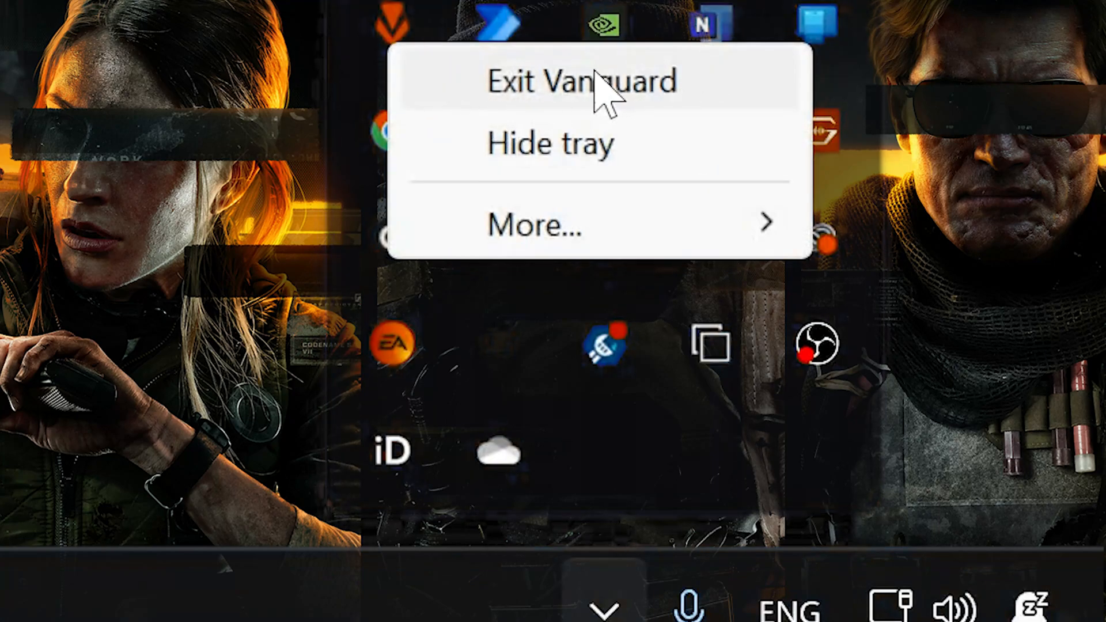
pyautogui.click(580, 81)
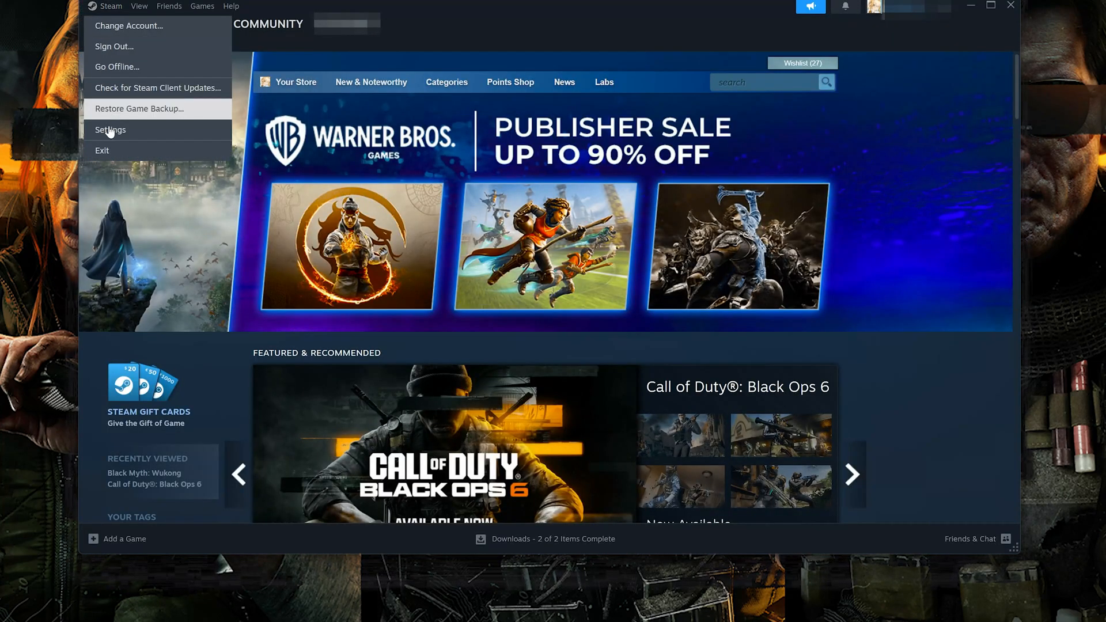
# - Exit the Steam client from the Steam menu, returning to the desktop
pyautogui.click(103, 149)
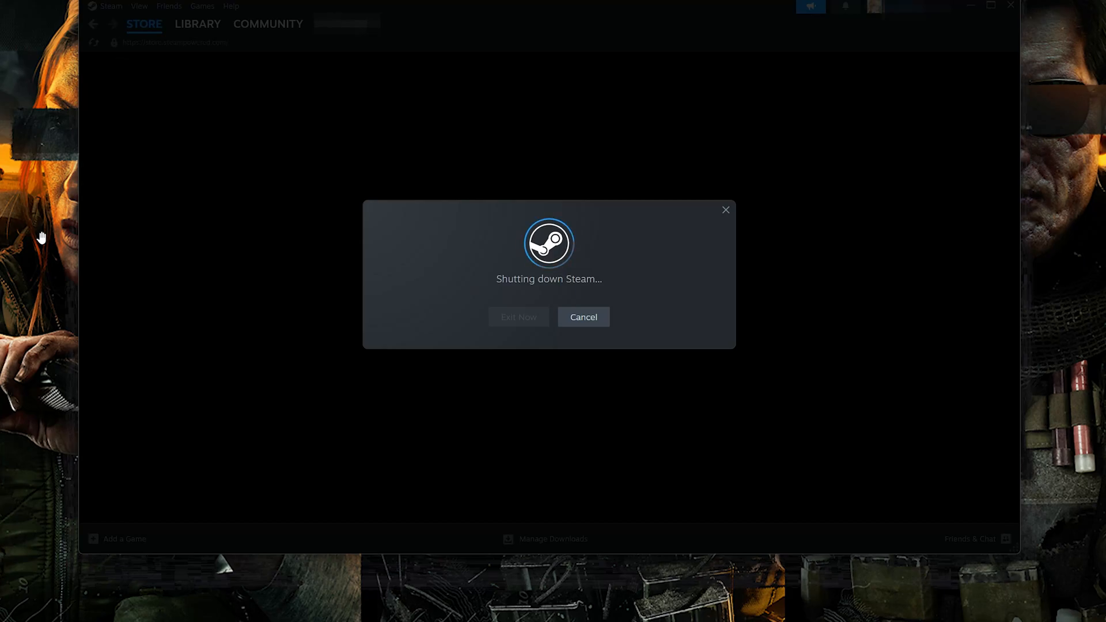
pyautogui.click(519, 317)
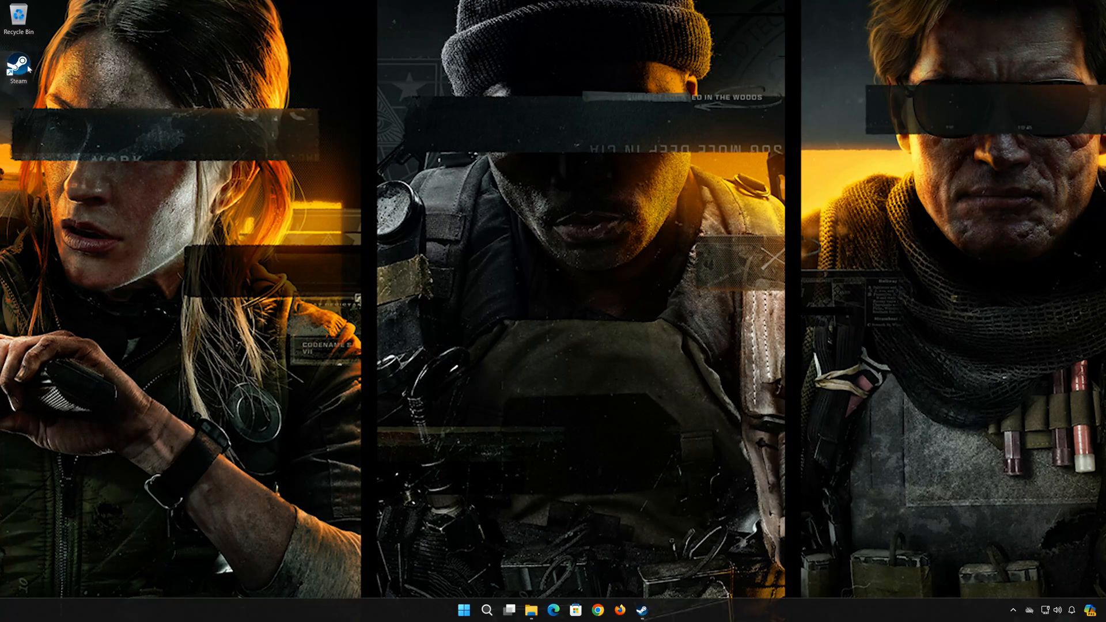
# - Reach Steam's installation folder via the desktop shortcut's file location and bring up steam.exe's options
pyautogui.rightClick(17, 62)
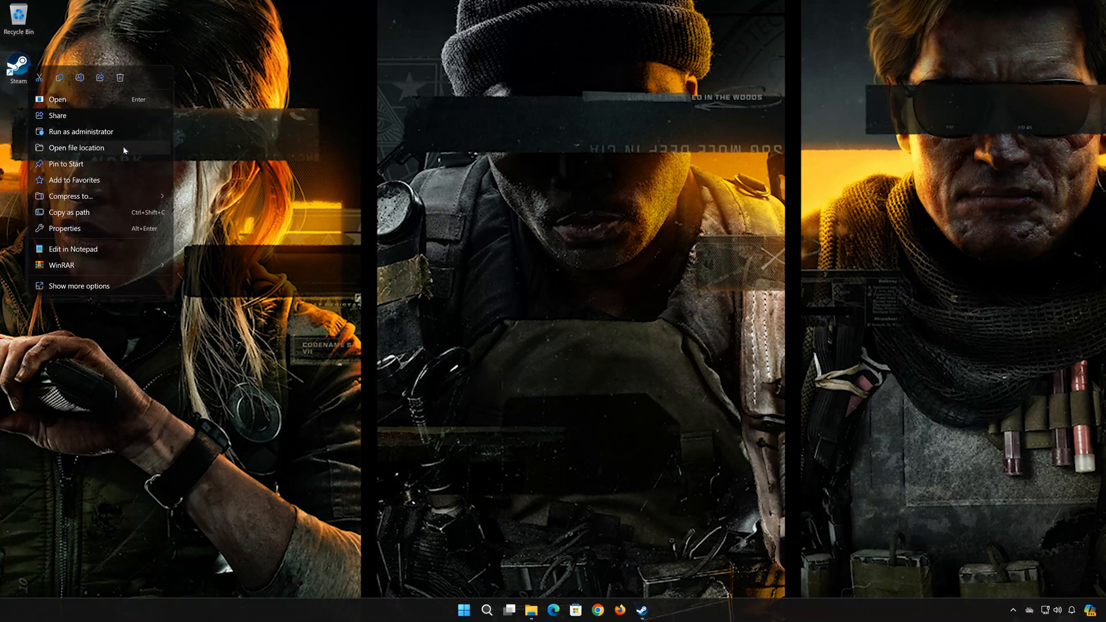
pyautogui.click(116, 152)
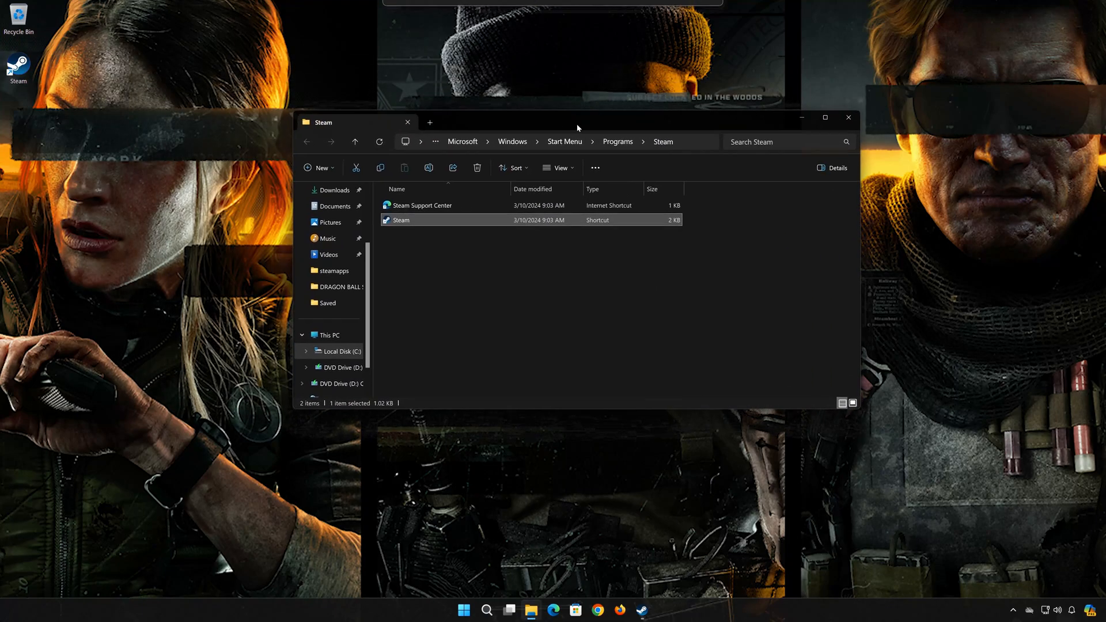
pyautogui.rightClick(401, 220)
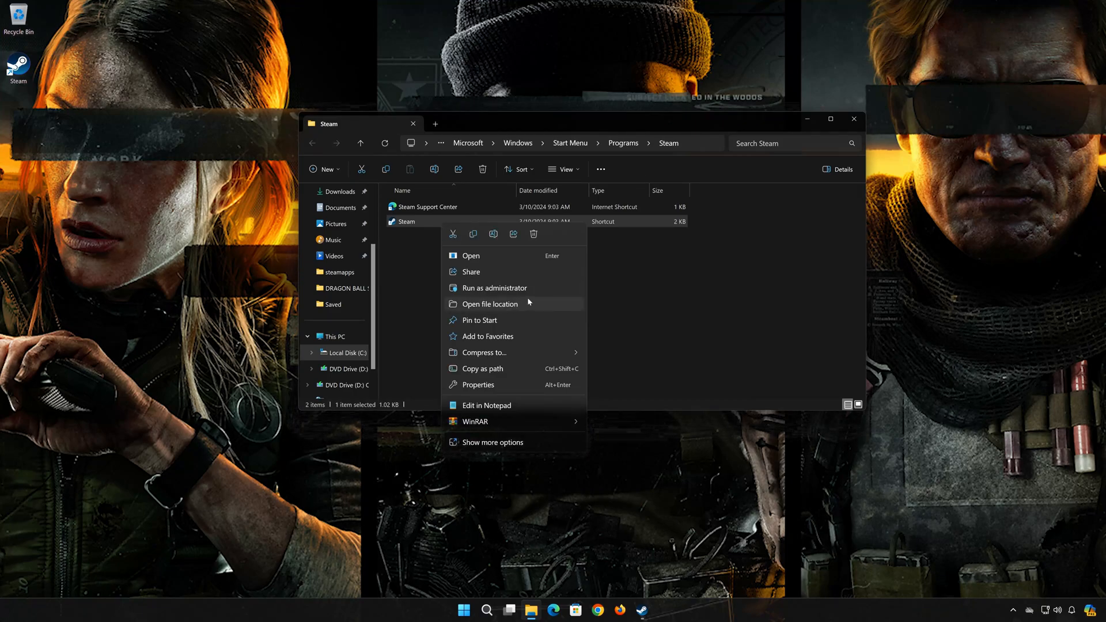
pyautogui.click(490, 304)
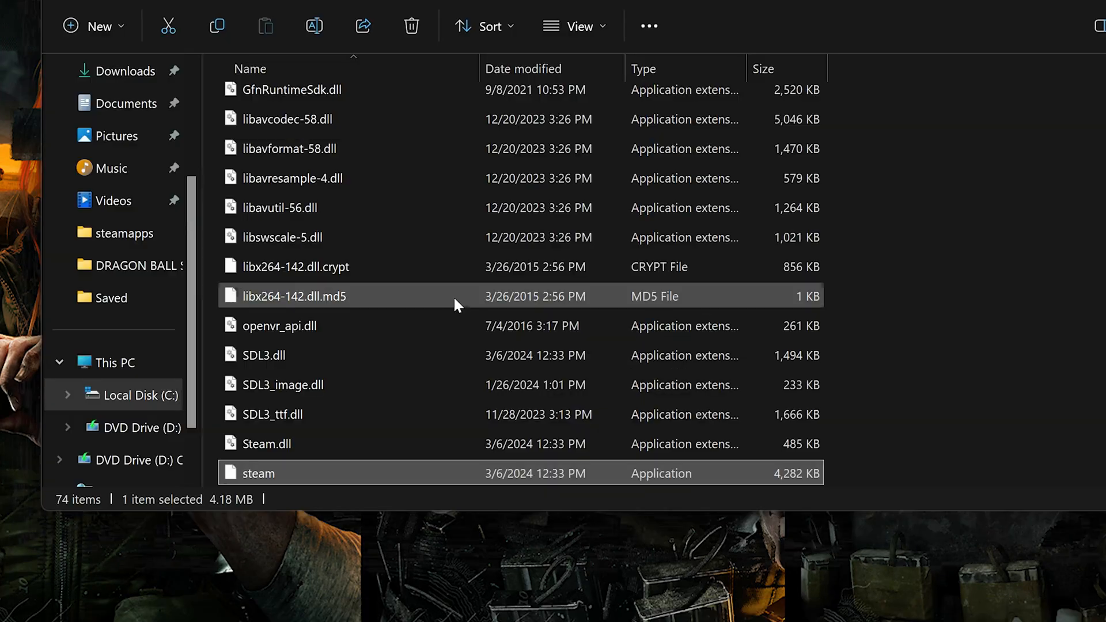
pyautogui.scroll(-3)
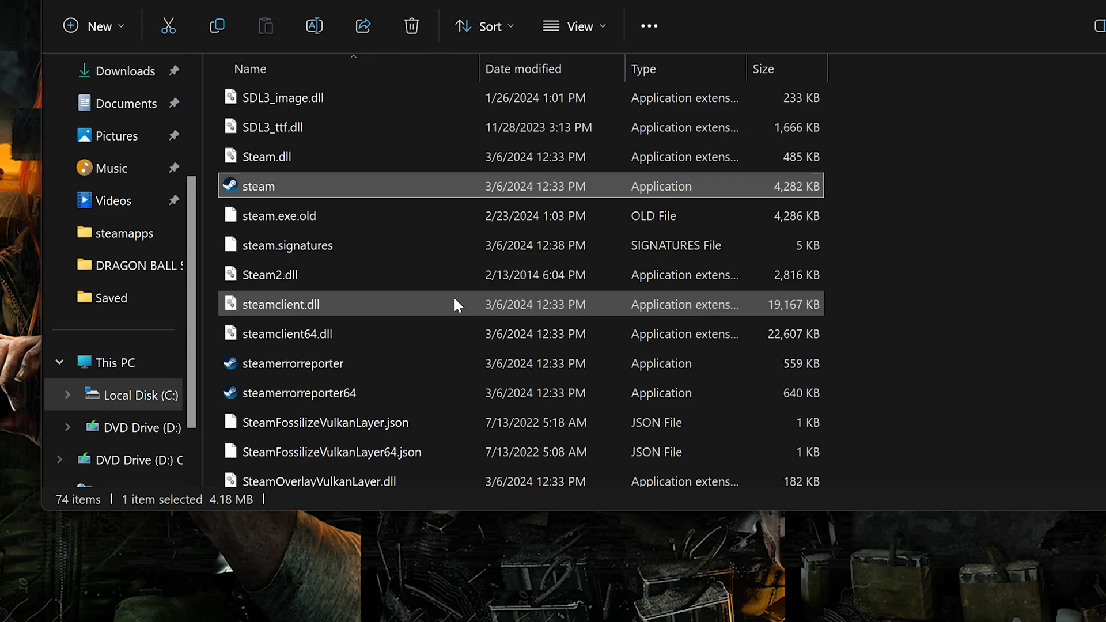
pyautogui.rightClick(258, 185)
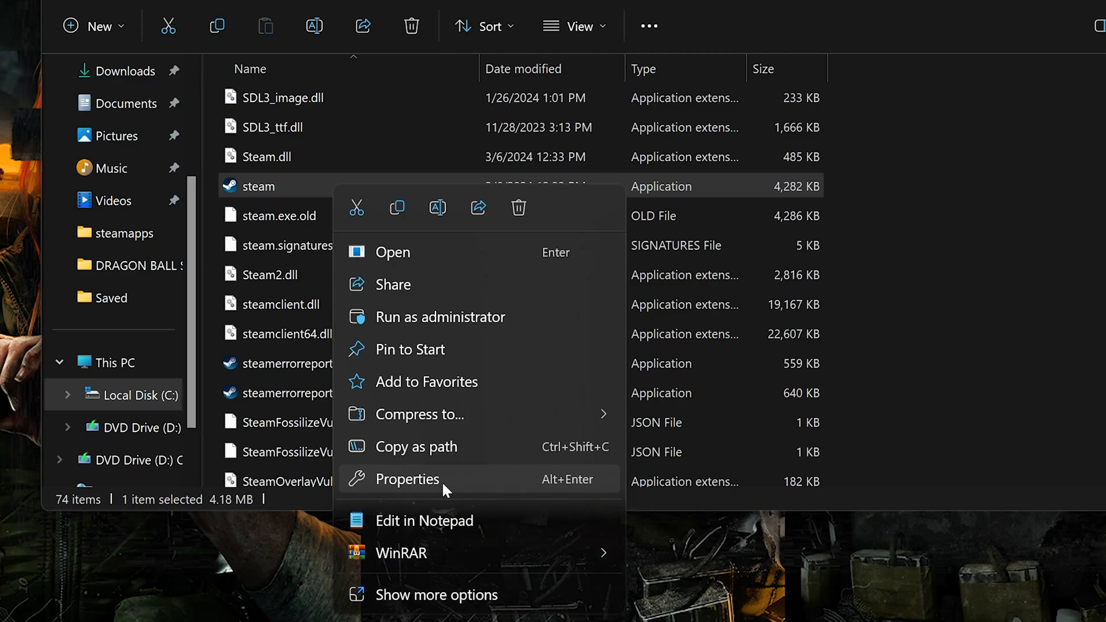
# - Turn off Windows 8 compatibility mode in steam.exe's Compatibility properties
pyautogui.click(408, 480)
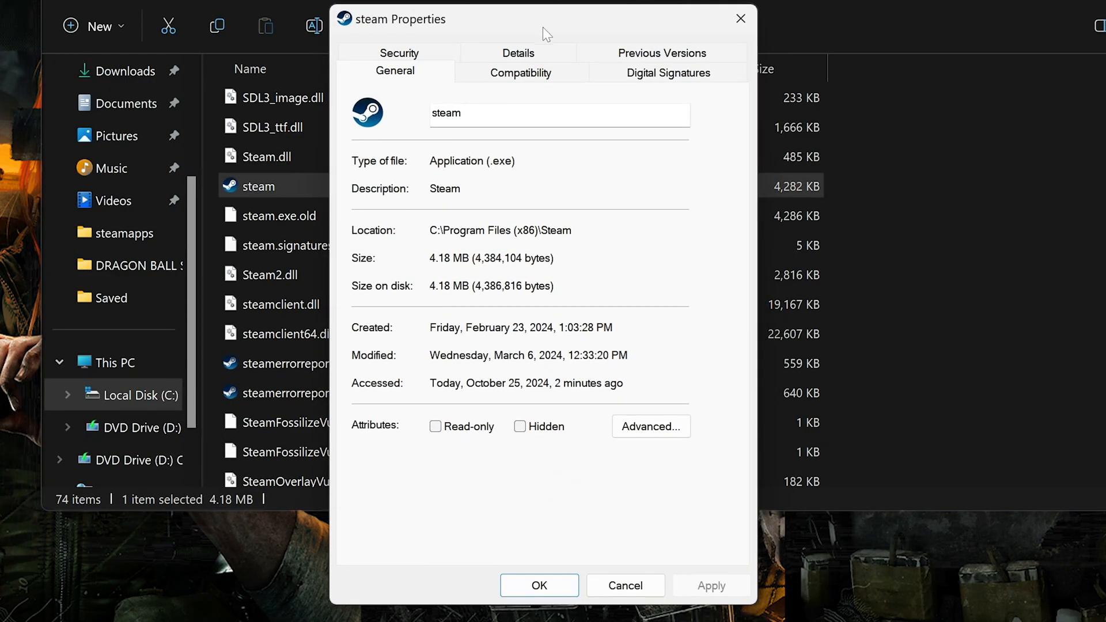
pyautogui.click(519, 72)
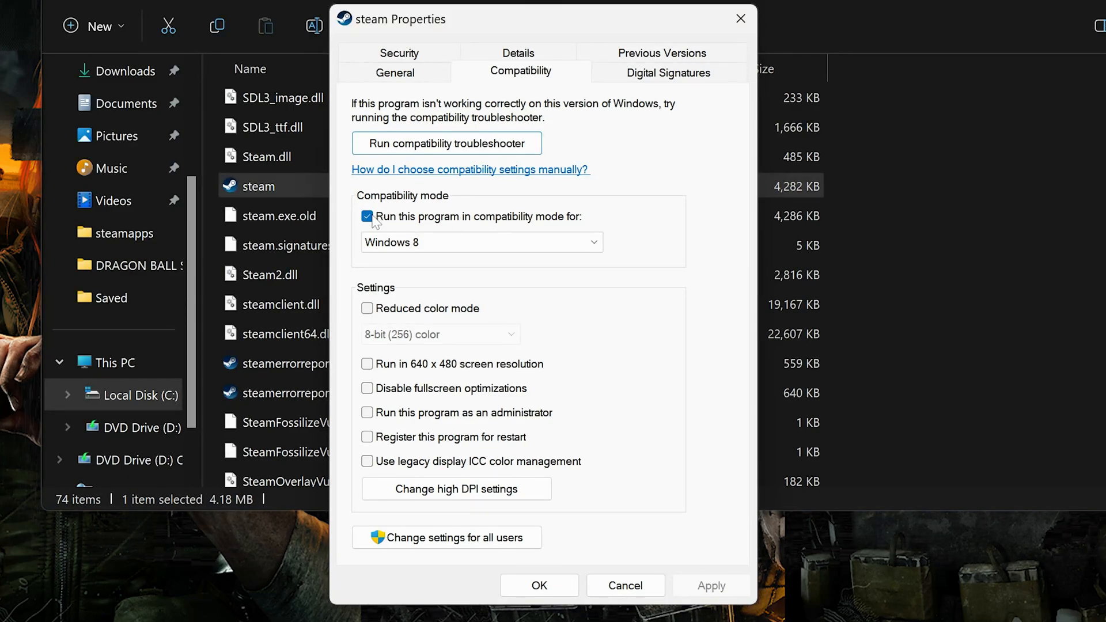
pyautogui.click(367, 216)
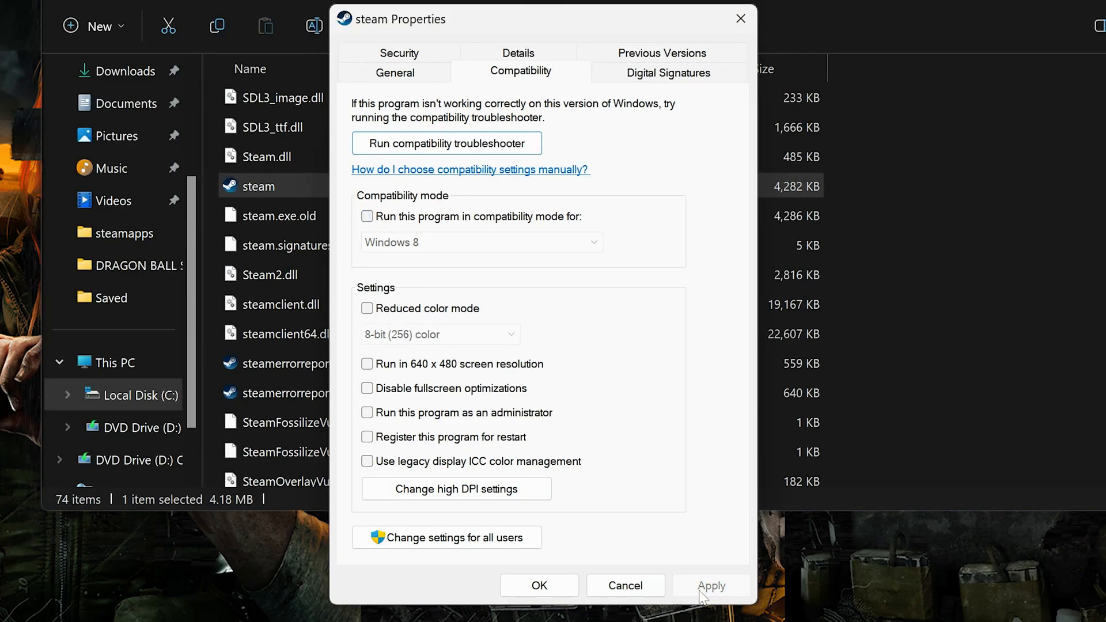
pyautogui.click(625, 585)
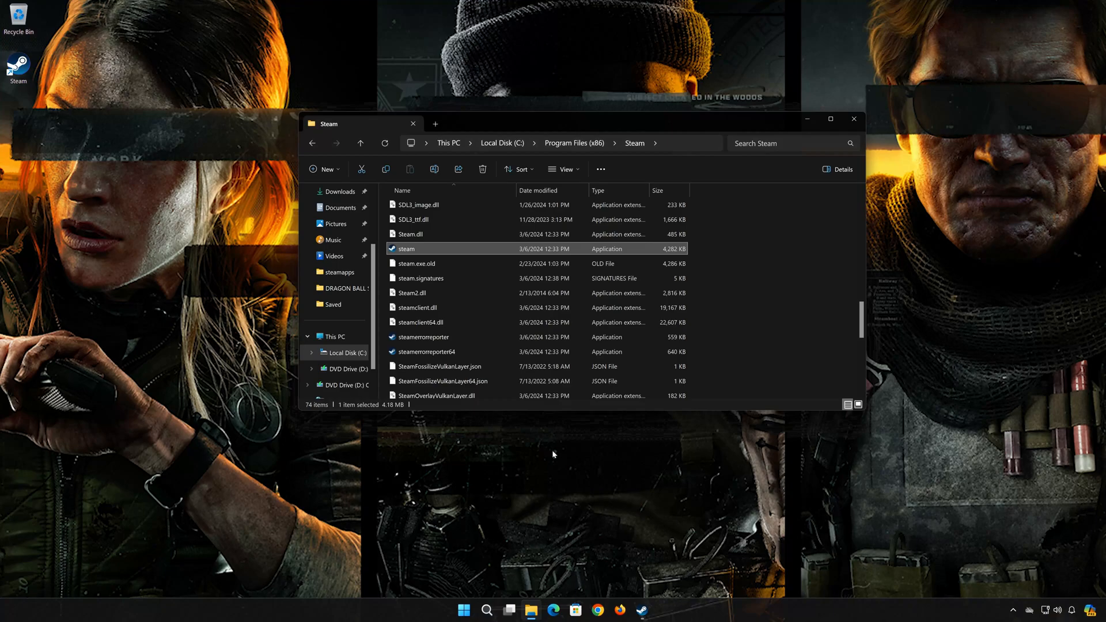
# - Browse Call of Duty's installed files from its Steam Properties, showing the Call of Duty HQ folder
pyautogui.click(855, 119)
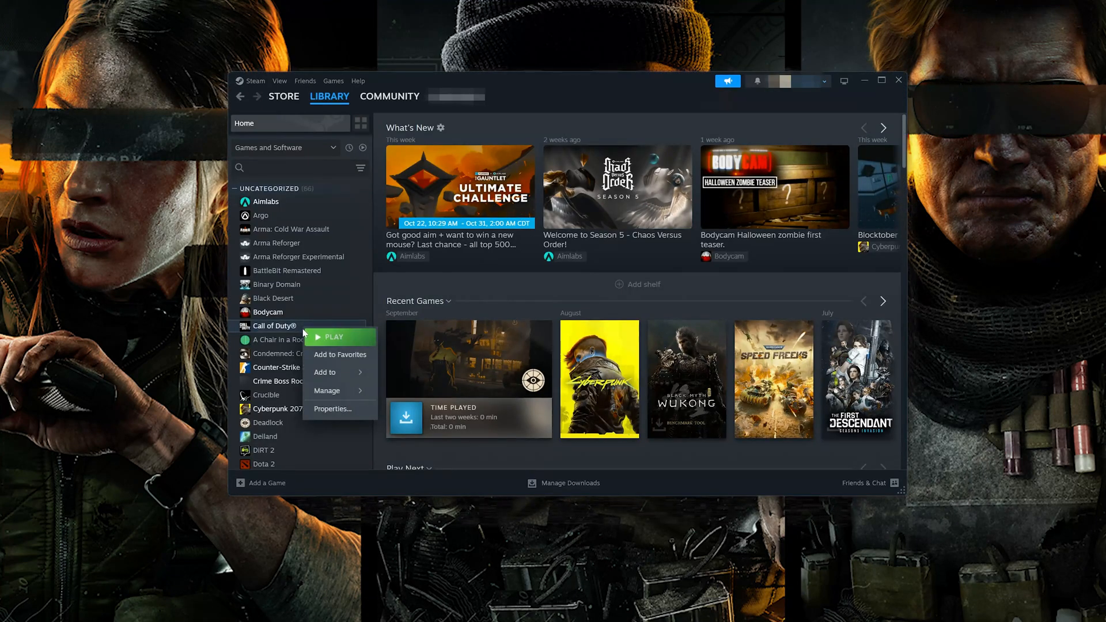
pyautogui.moveTo(343, 410)
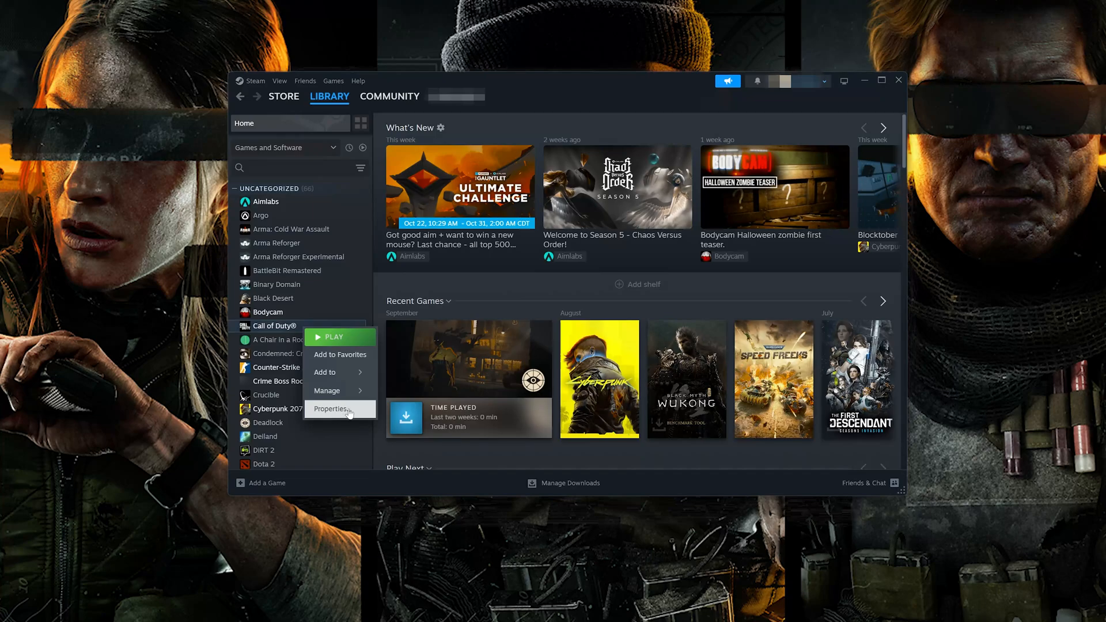
pyautogui.click(331, 408)
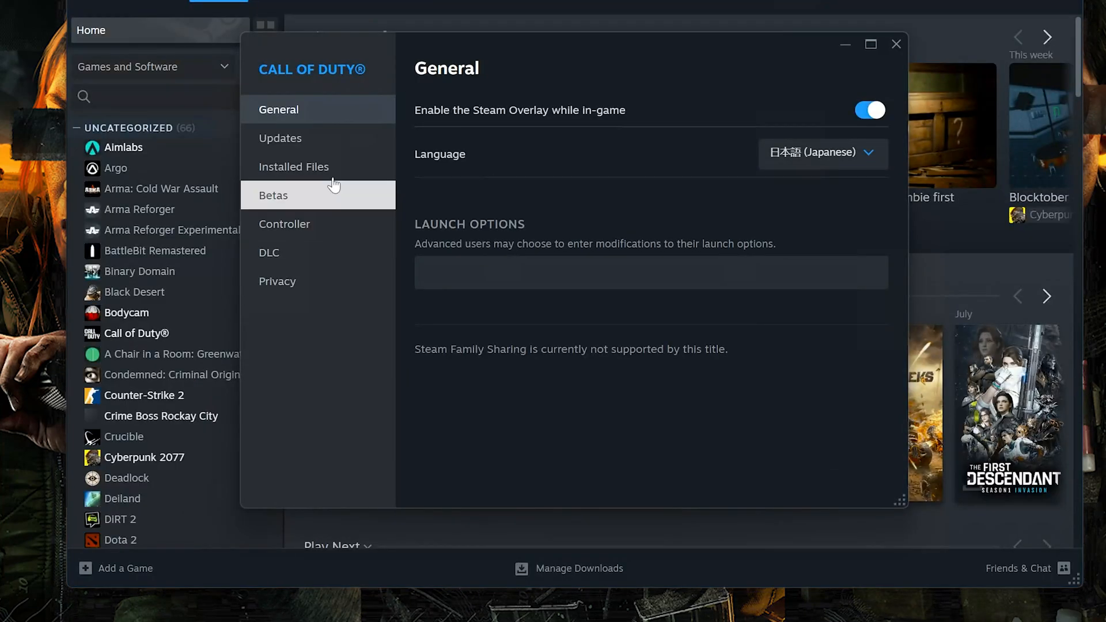
pyautogui.click(294, 166)
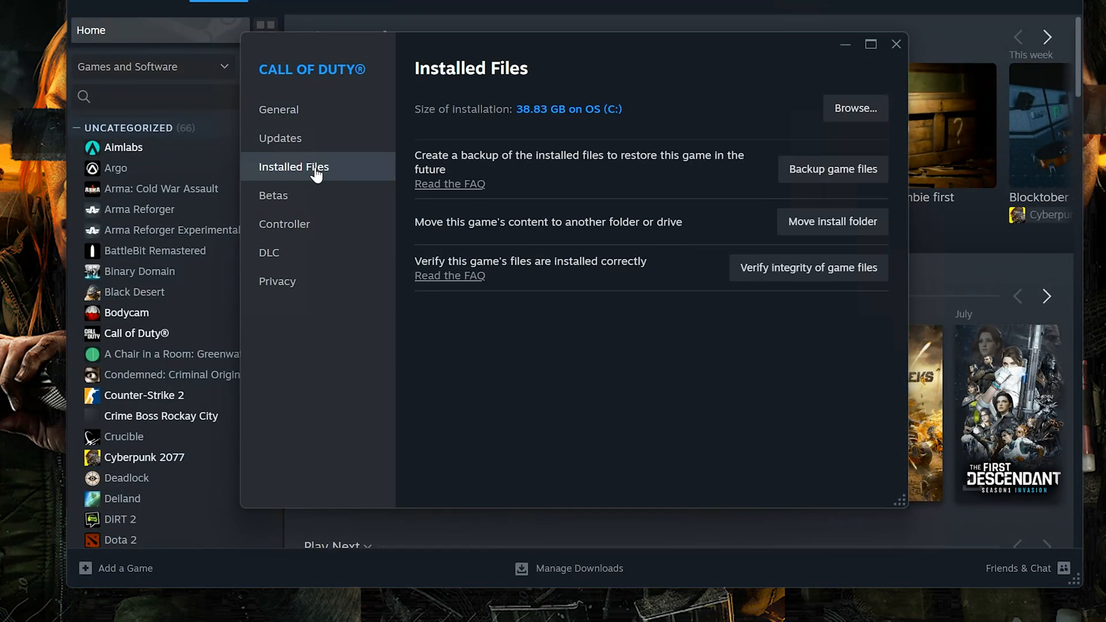
pyautogui.click(855, 108)
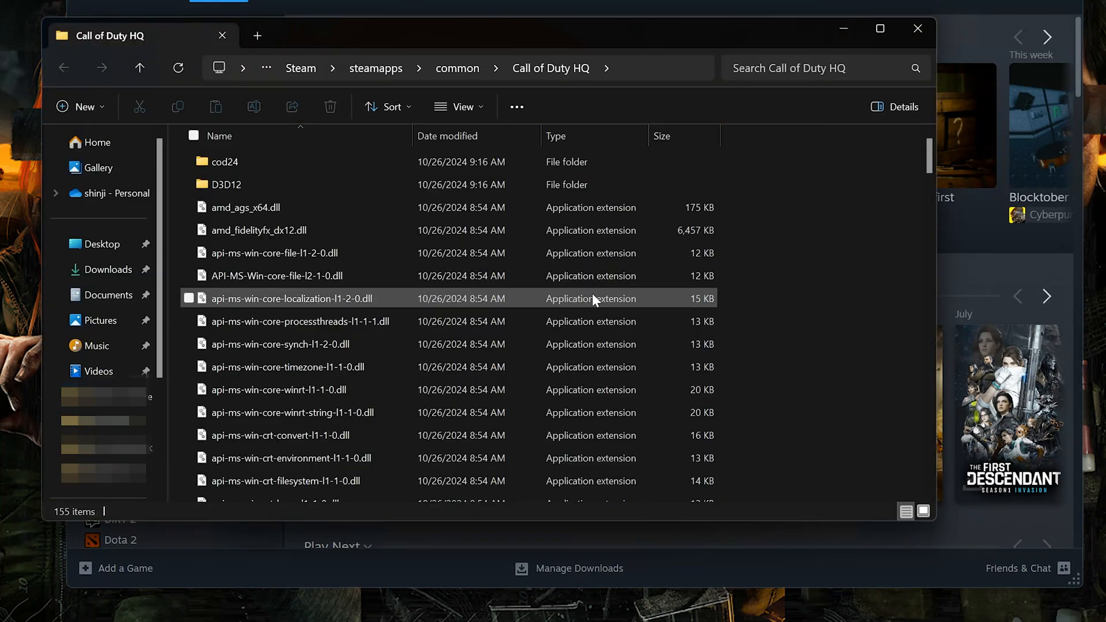
pyautogui.scroll(-3)
pyautogui.write('graphi')
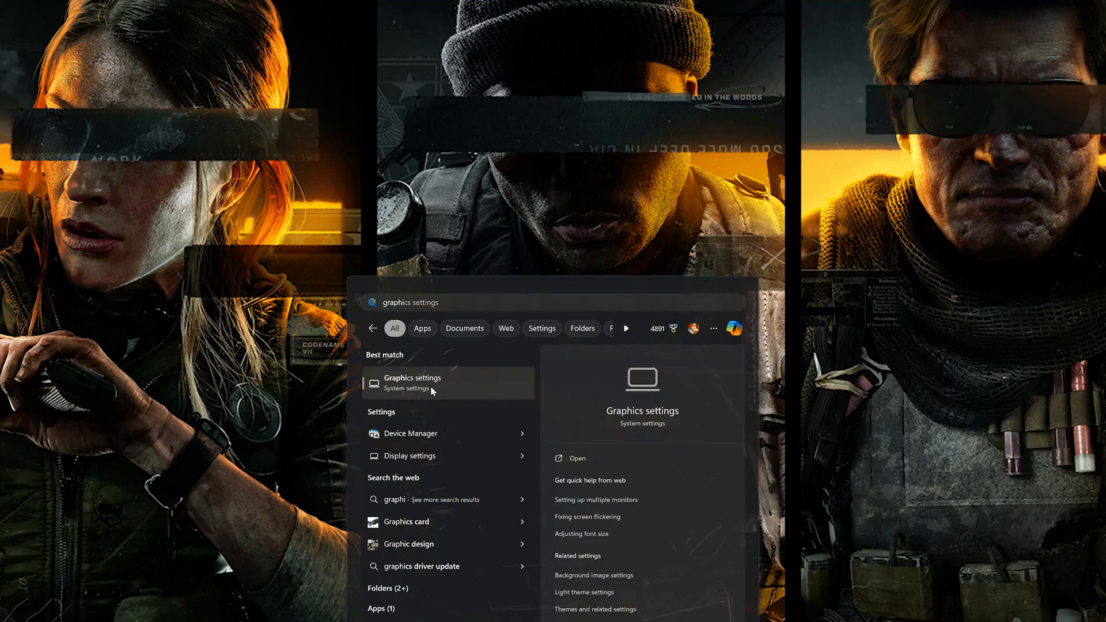
# - Add cod.exe in Windows Graphics settings and save its preference as High performance
pyautogui.click(413, 382)
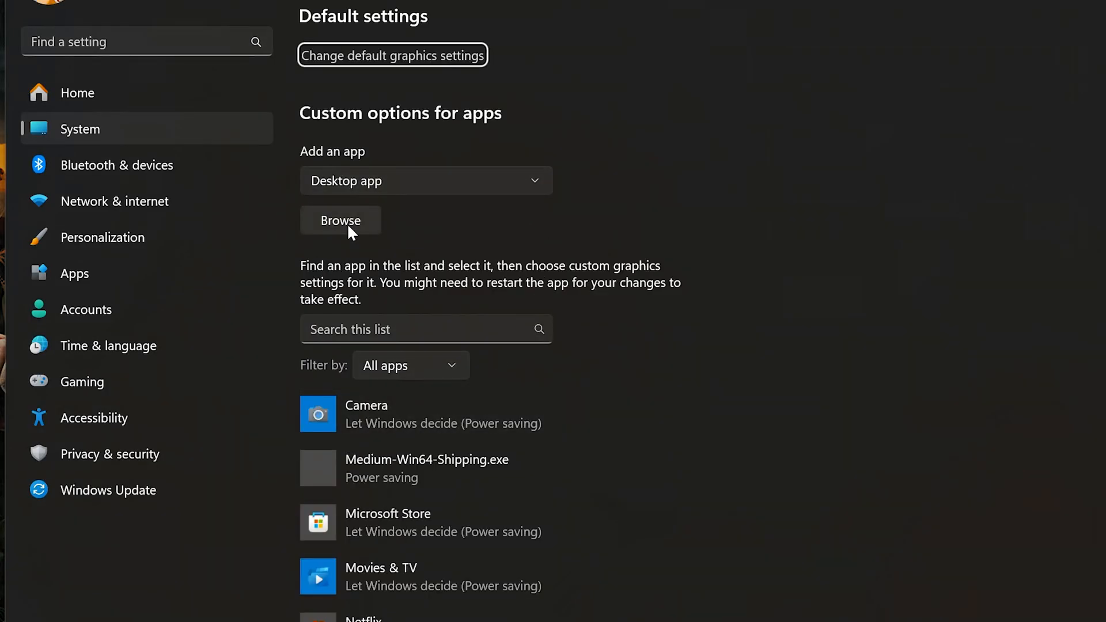
pyautogui.click(340, 220)
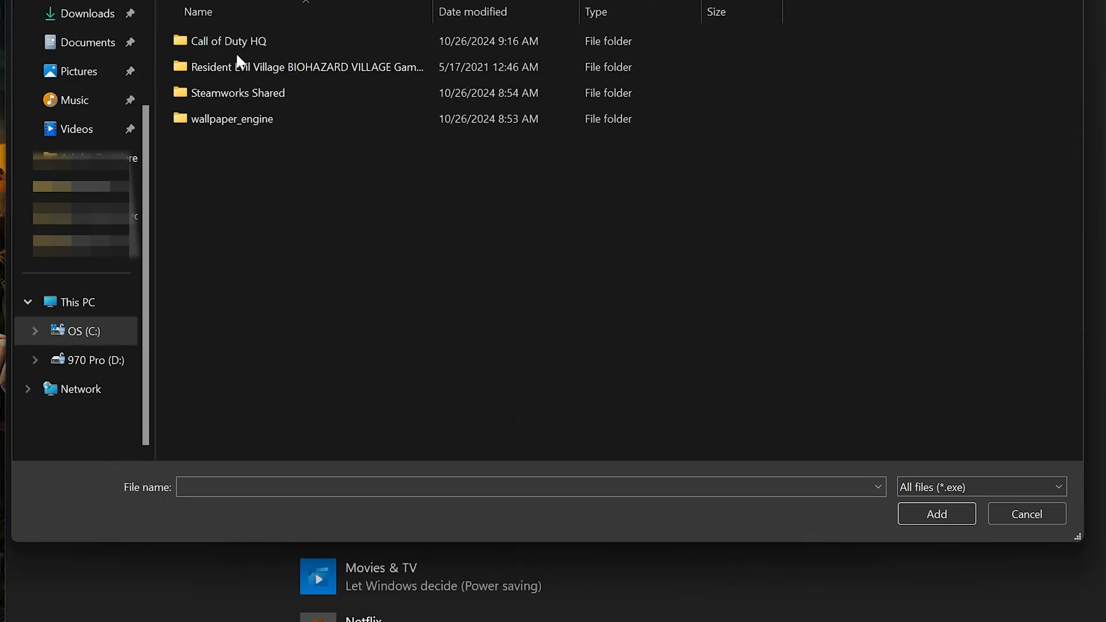
pyautogui.doubleClick(227, 42)
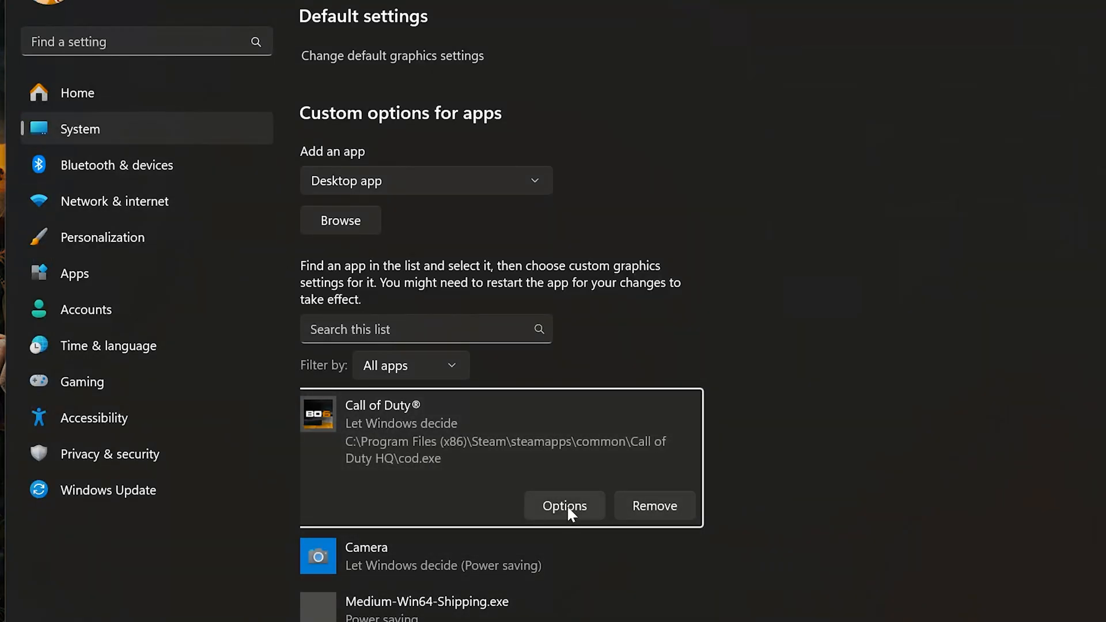
pyautogui.click(565, 506)
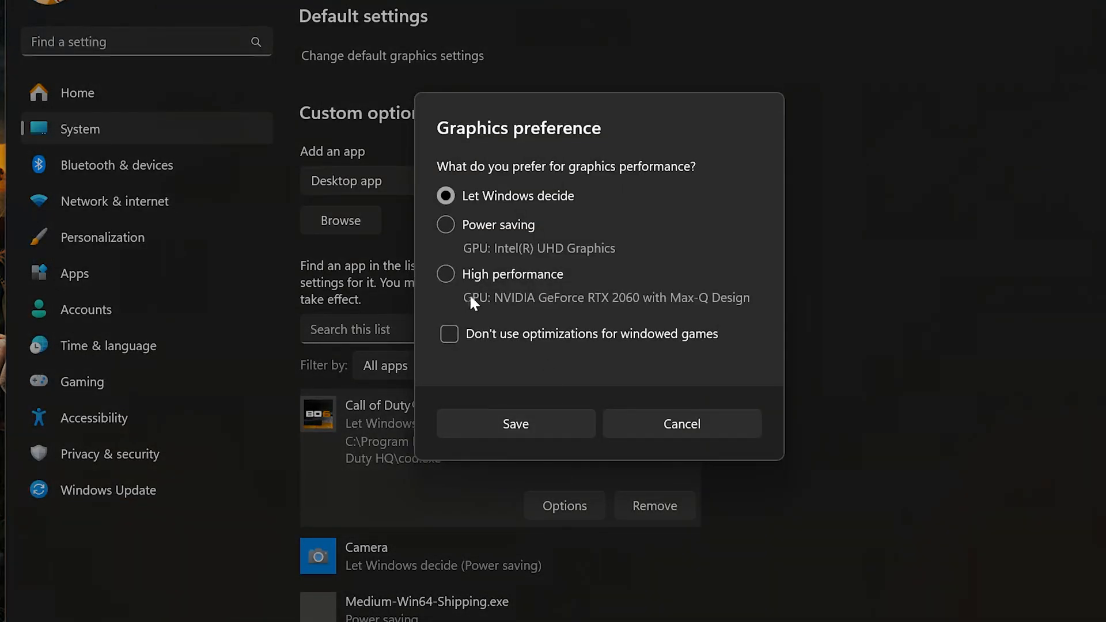
pyautogui.click(444, 275)
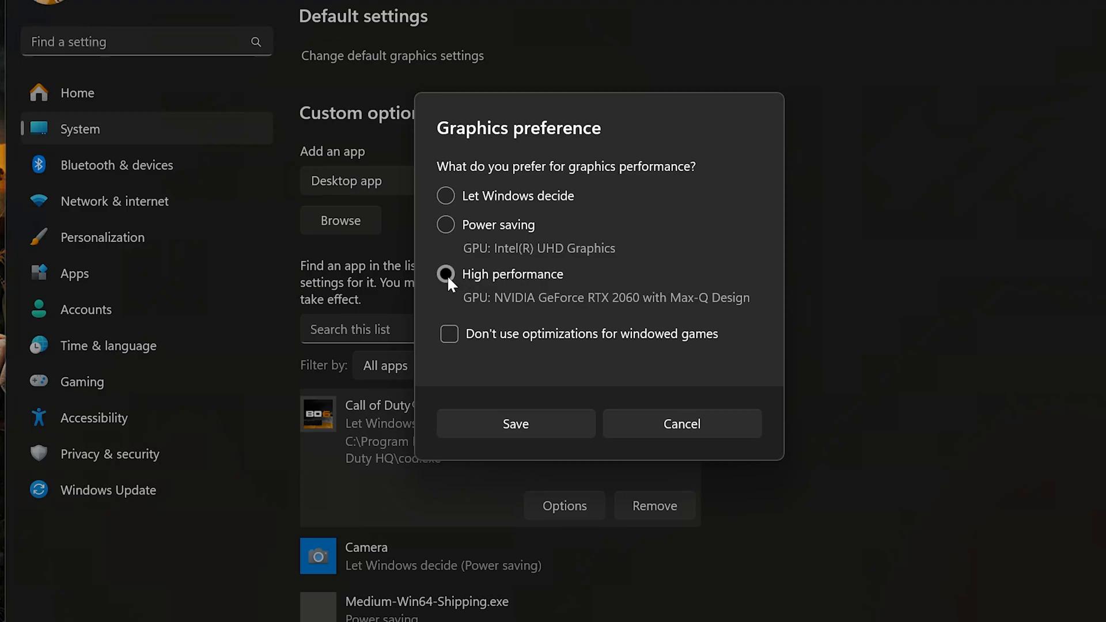
pyautogui.click(516, 425)
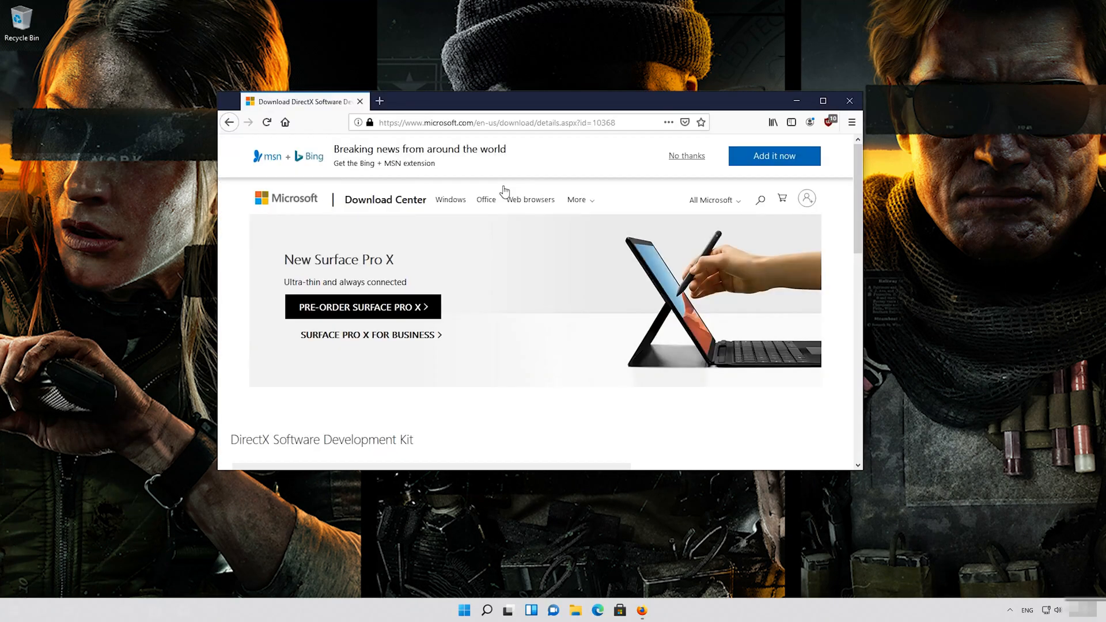
# - Download and run the DirectX Software Development Kit installer
pyautogui.scroll(-3)
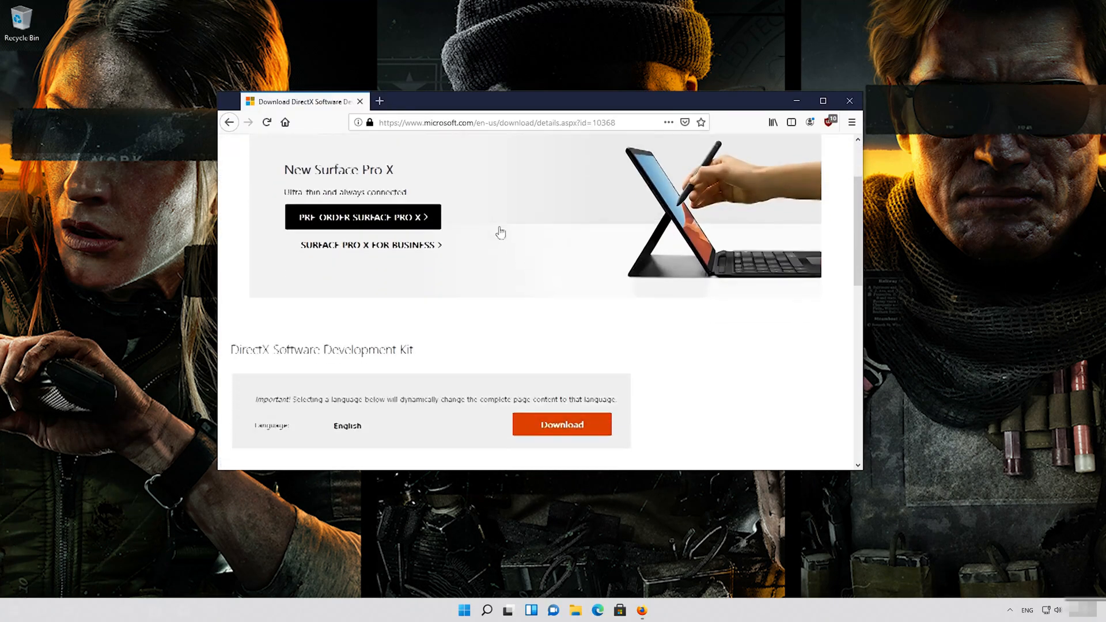
pyautogui.click(562, 424)
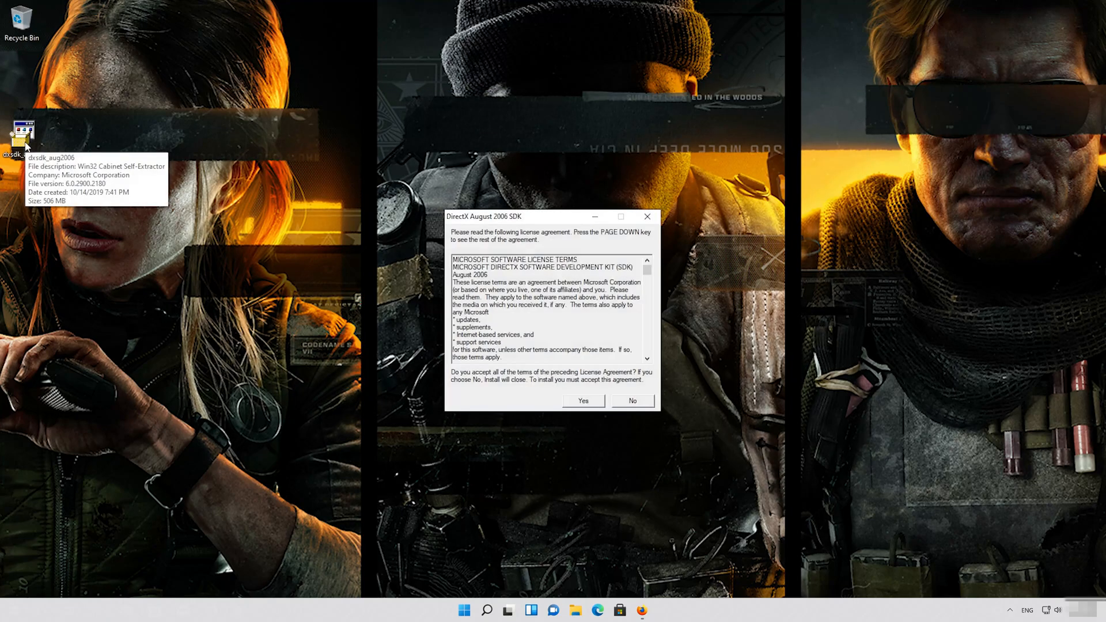
# - Accept the DirectX SDK license, unzip its files, and request the .NET Framework 3.5 install
pyautogui.click(583, 401)
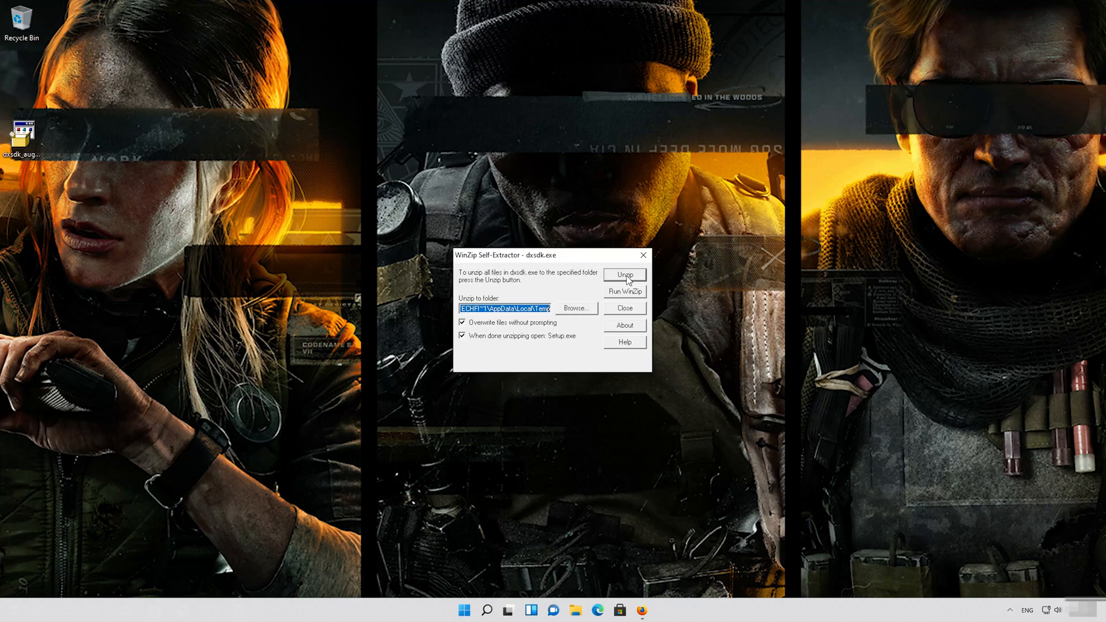
pyautogui.click(625, 274)
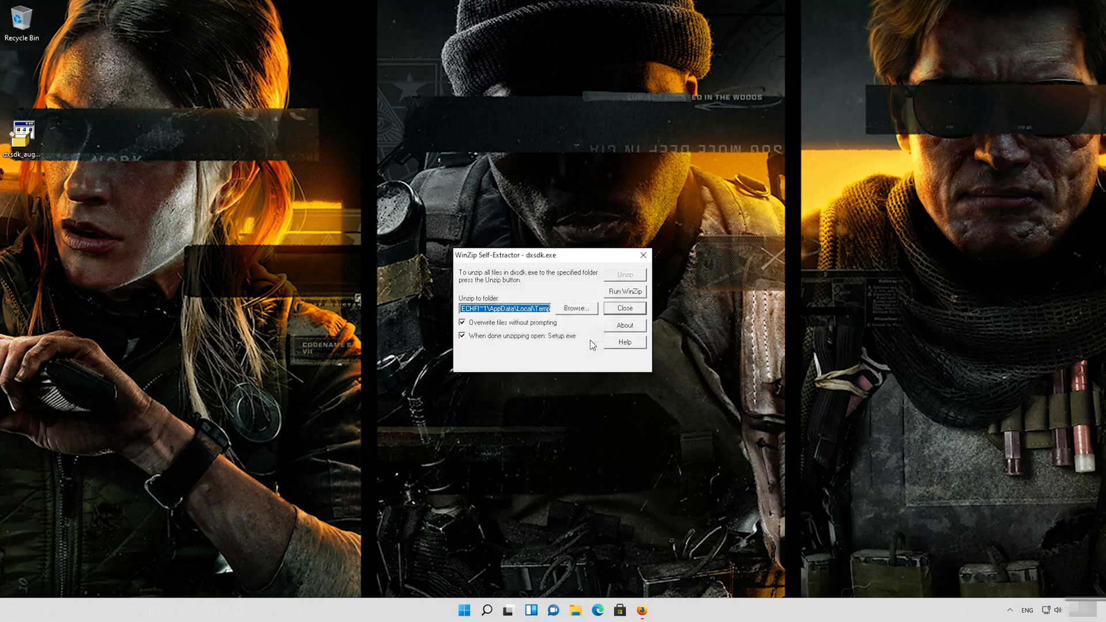
pyautogui.click(625, 292)
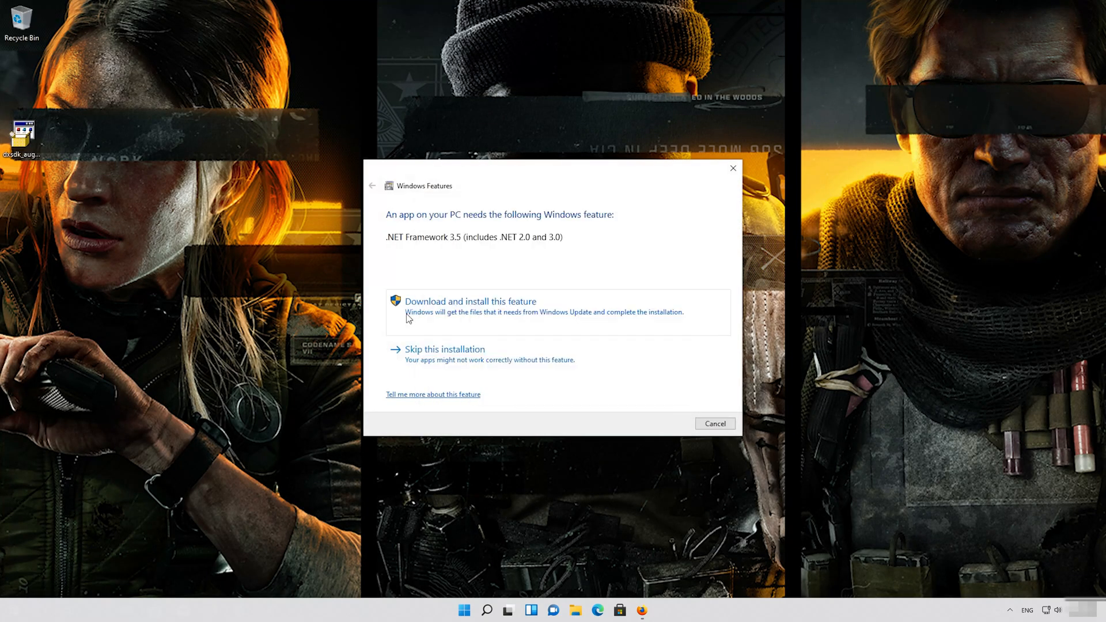
pyautogui.click(471, 302)
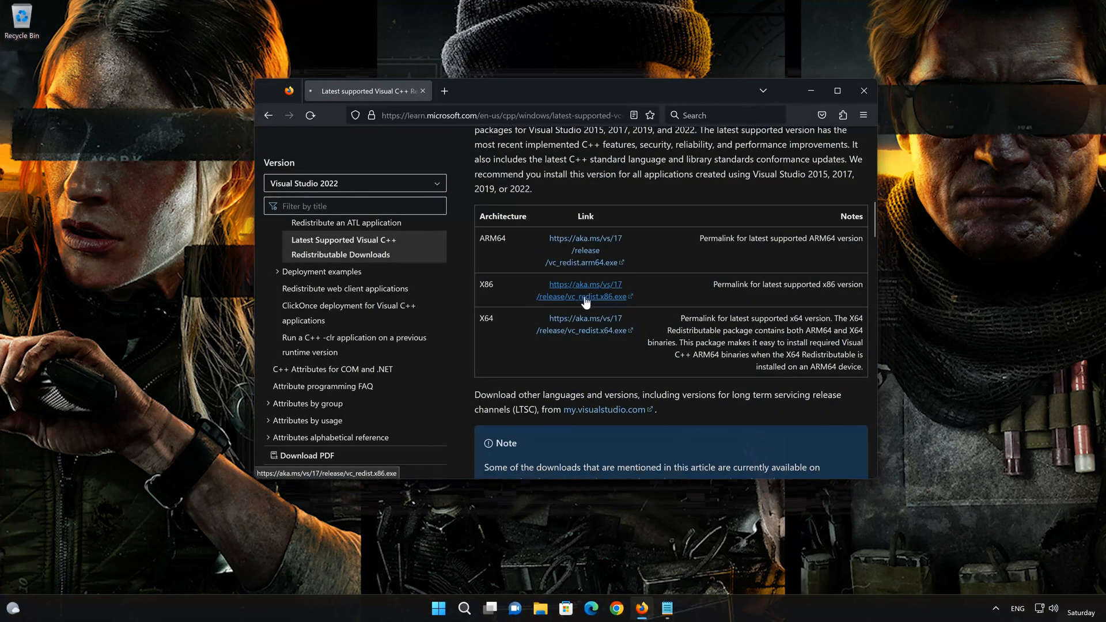
# - Download both the x86 and x64 vc_redist installers from the Microsoft Learn page
pyautogui.click(580, 296)
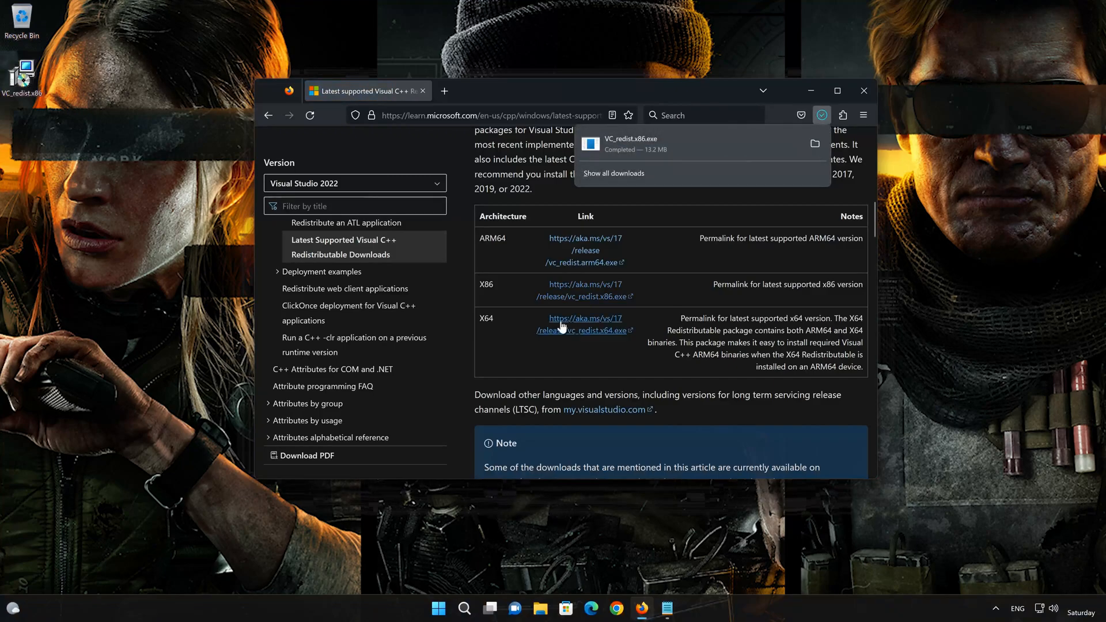
pyautogui.click(603, 330)
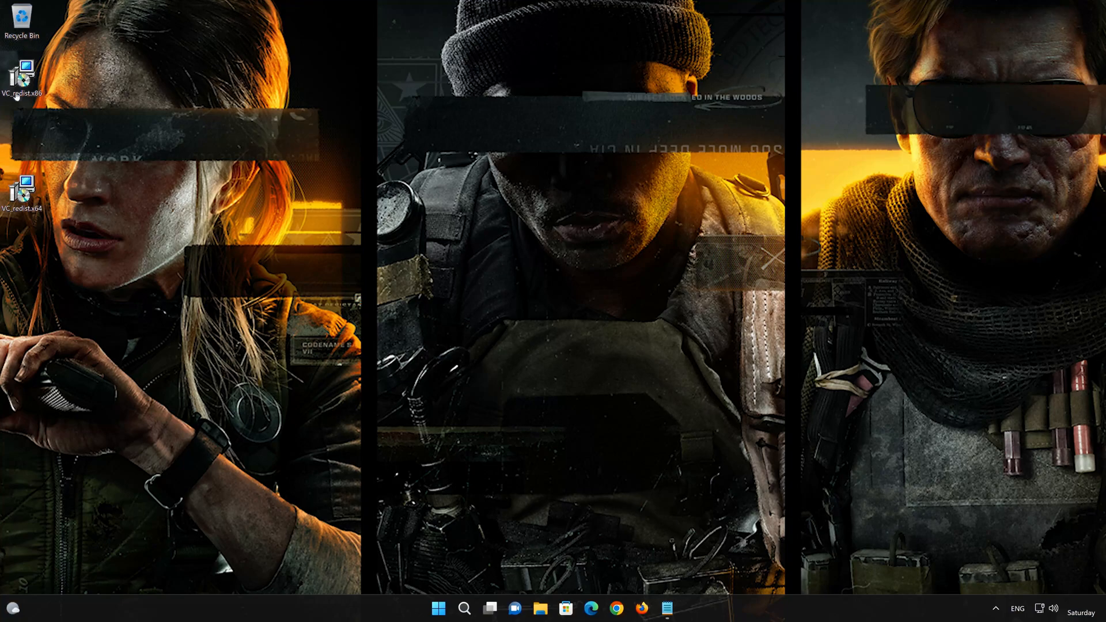
# - Install the x86 and x64 Visual C++ 2015–2022 redistributables, agreeing to the license, until Setup Successful
pyautogui.doubleClick(24, 67)
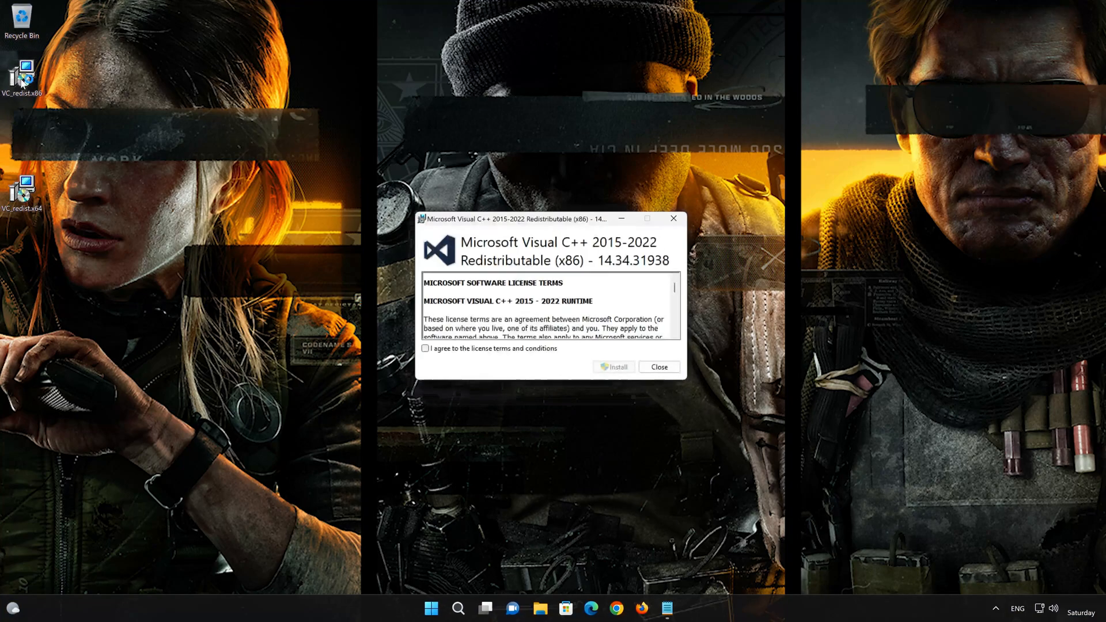
pyautogui.click(617, 367)
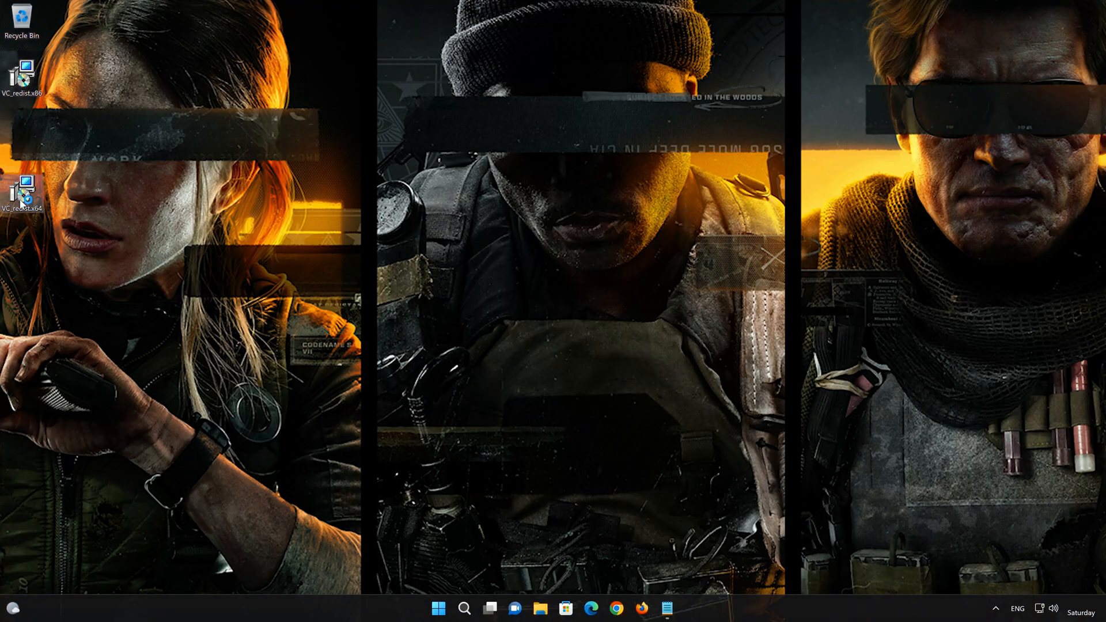
pyautogui.doubleClick(24, 189)
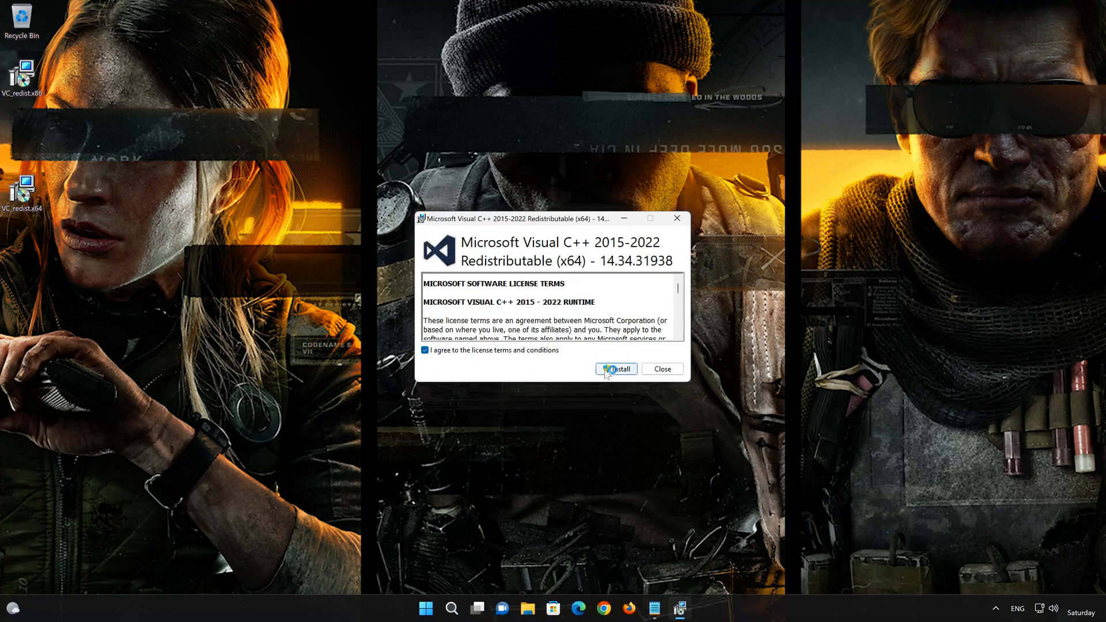
pyautogui.click(615, 369)
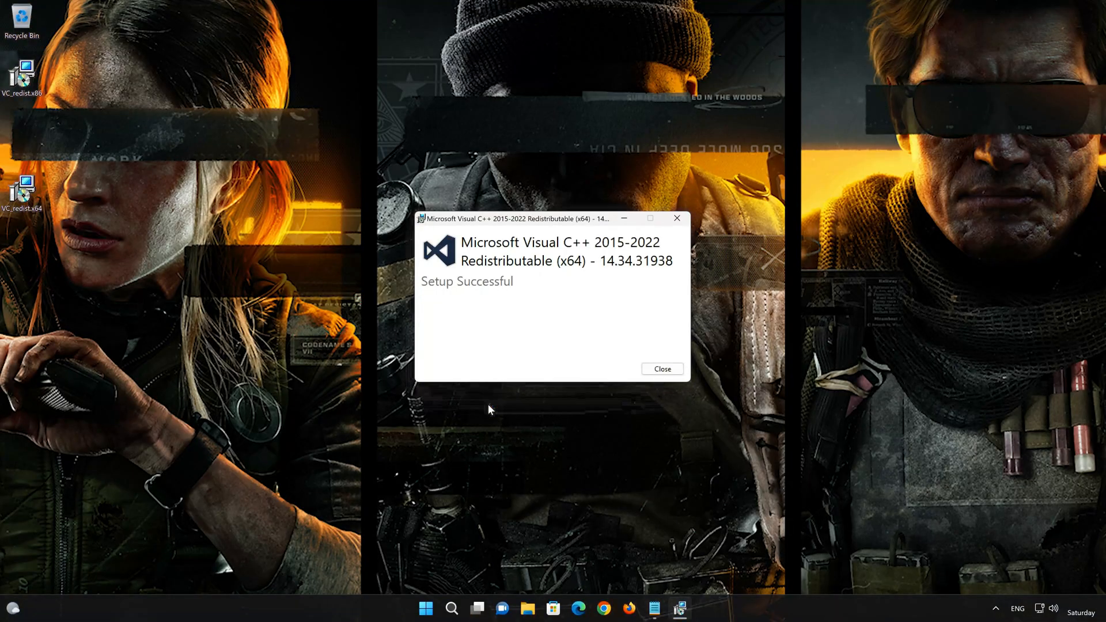
pyautogui.click(663, 369)
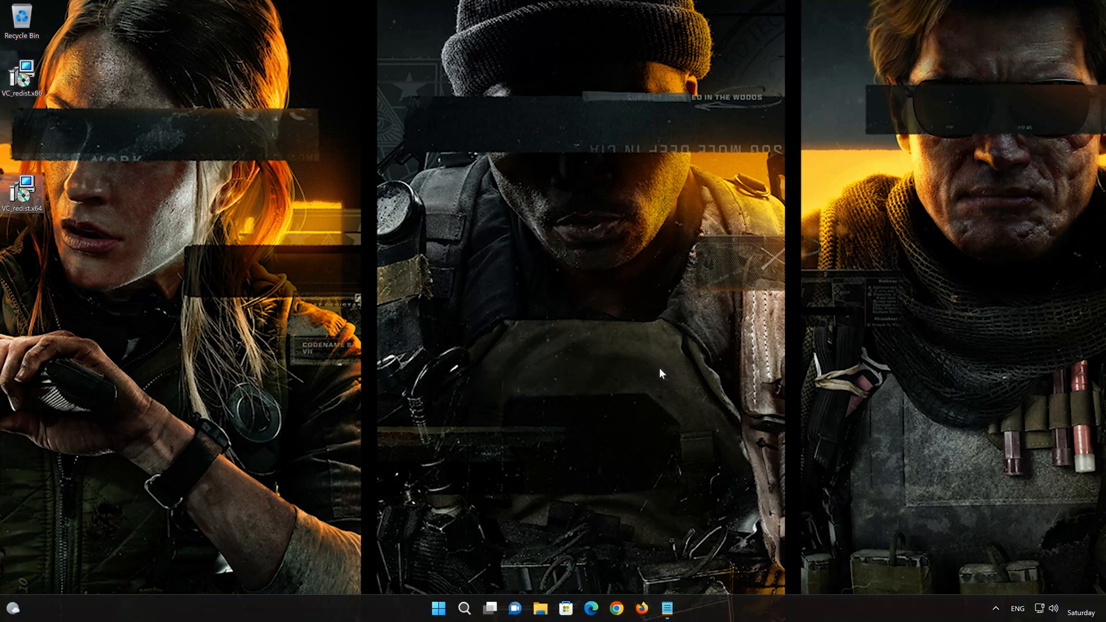
pyautogui.moveTo(436, 609)
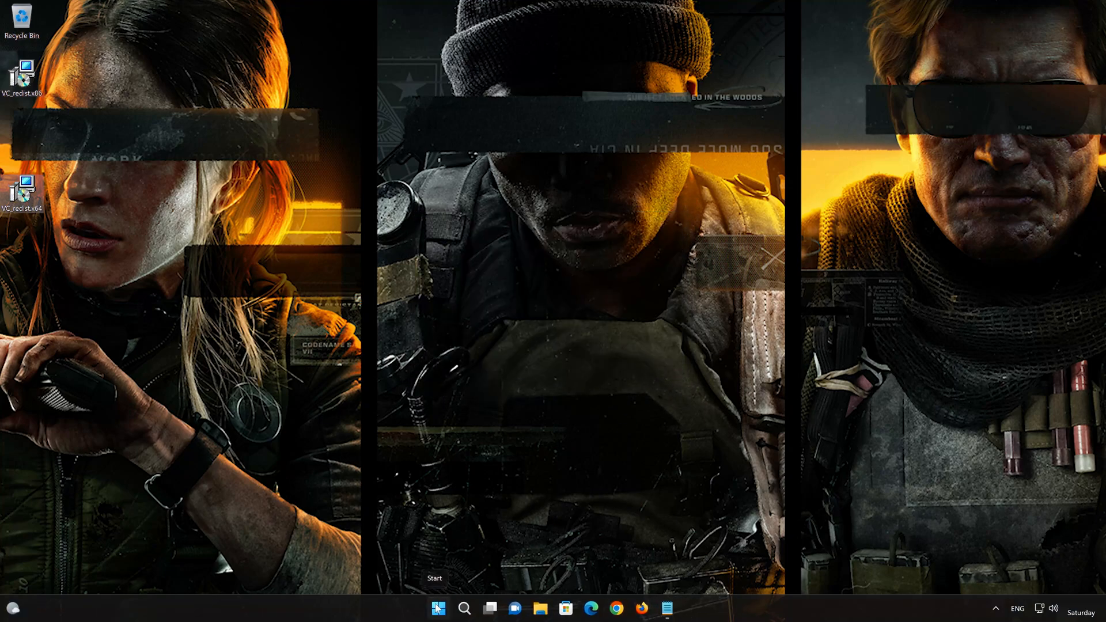
# - Bring up the Start menu's power options to restart the PC
pyautogui.click(438, 608)
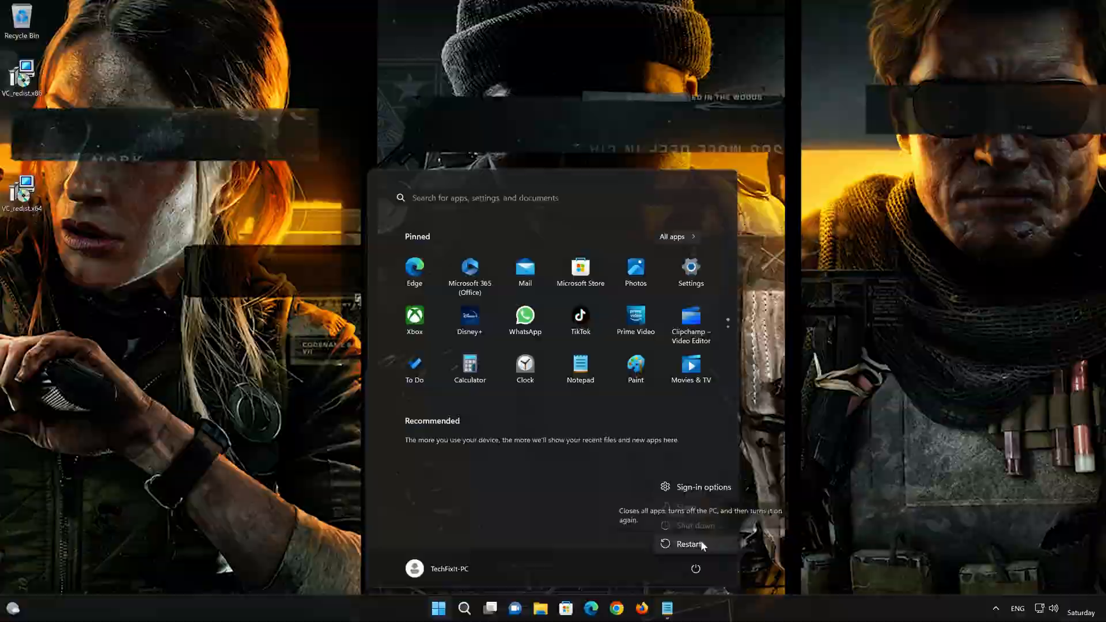